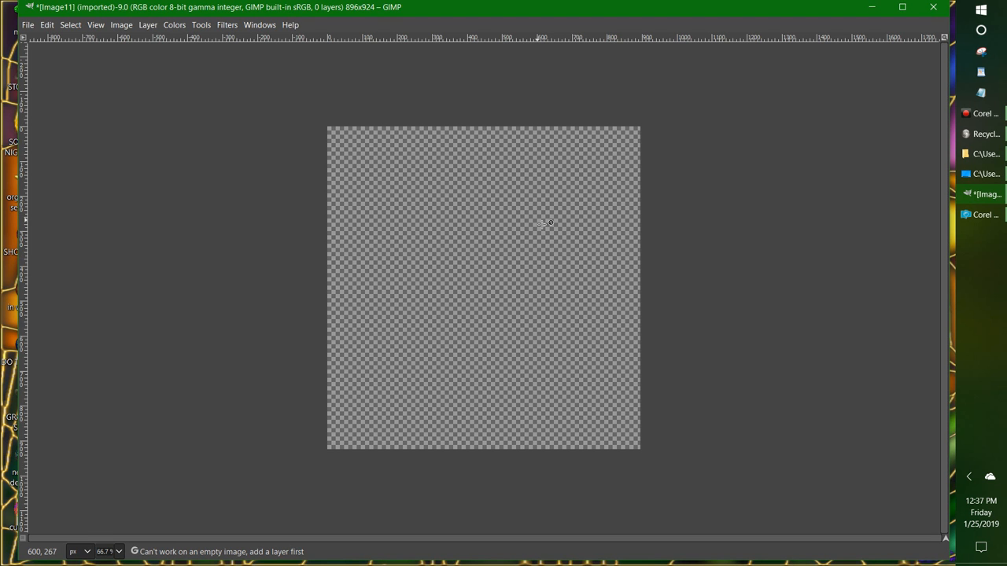
mouse_move(470, 228)
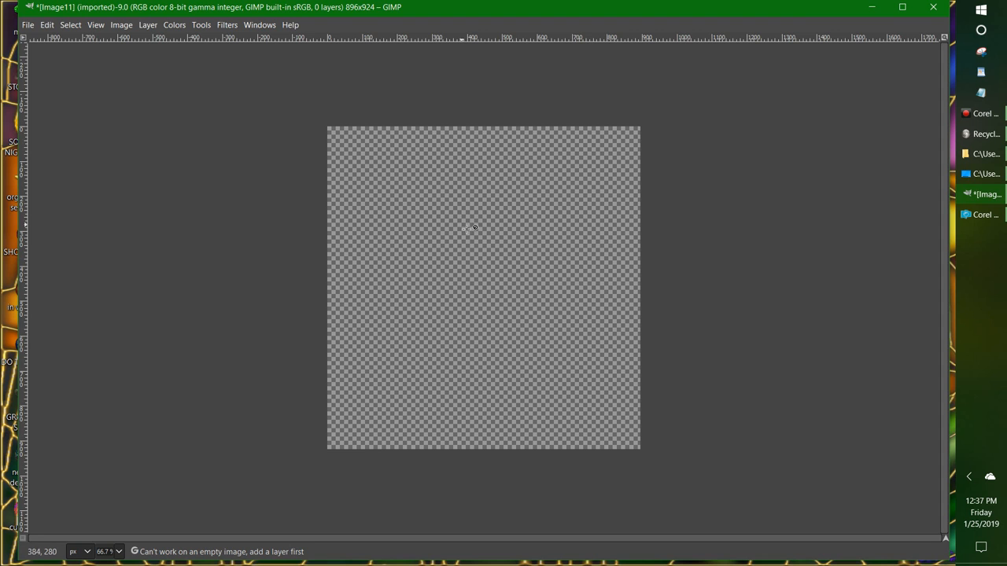
mouse_move(448, 191)
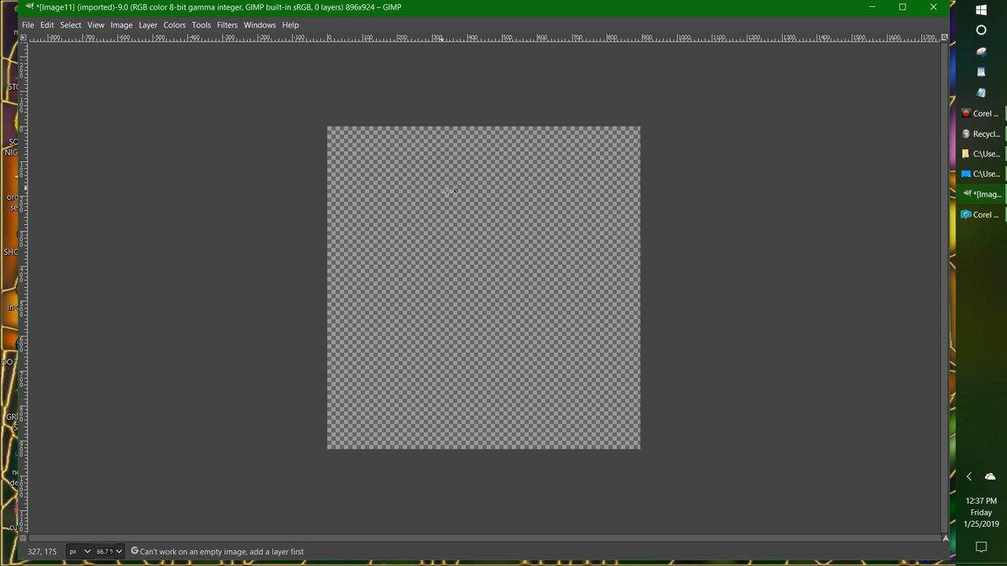
mouse_move(207, 251)
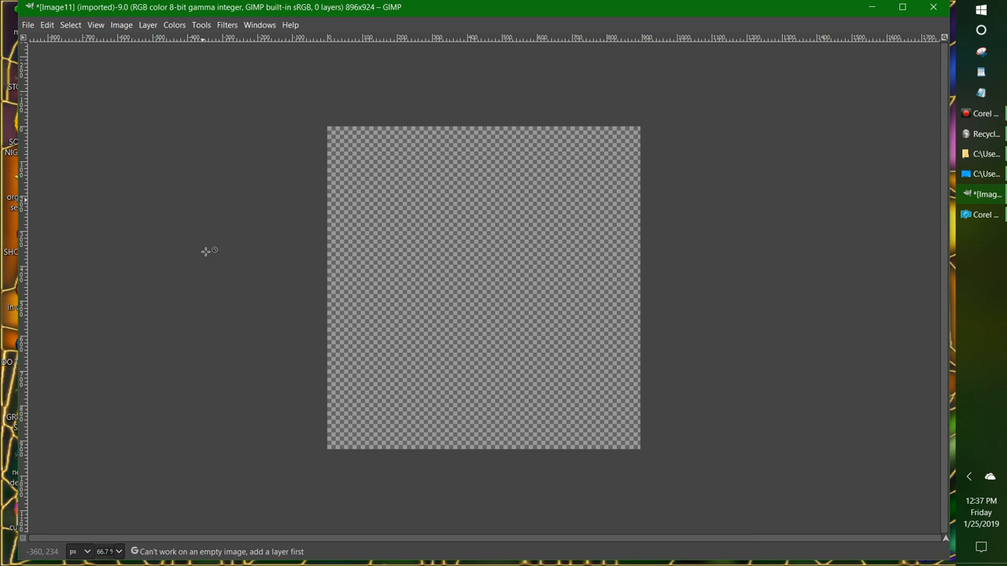
mouse_move(222, 53)
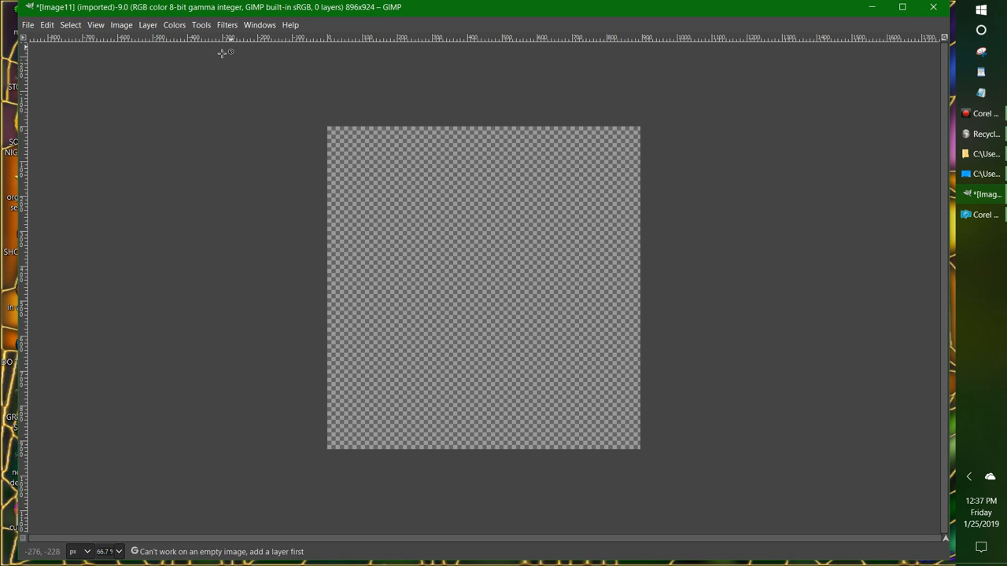
mouse_move(264, 30)
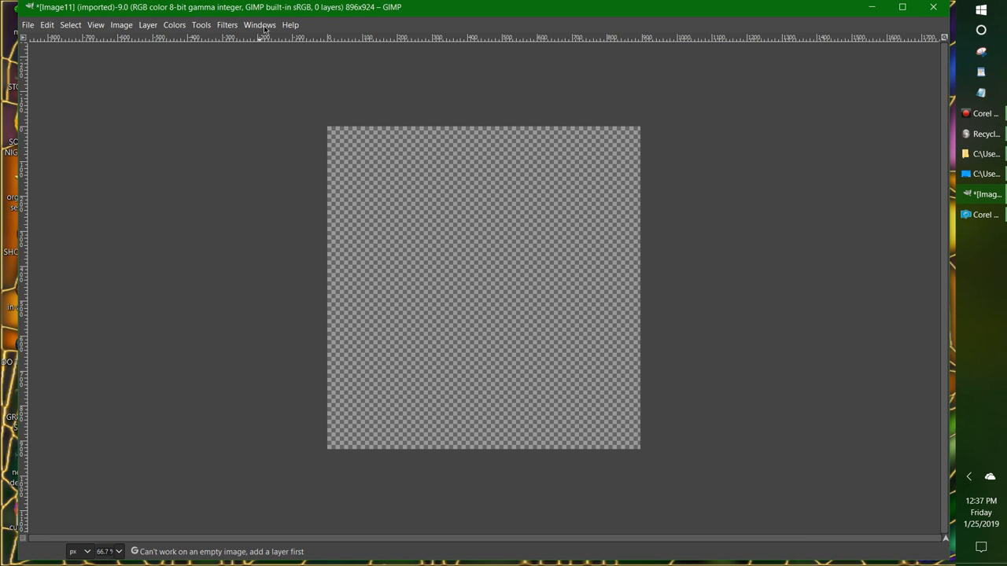
Open a new Toolbox dock beside the canvas from the Windows menu.
click(260, 25)
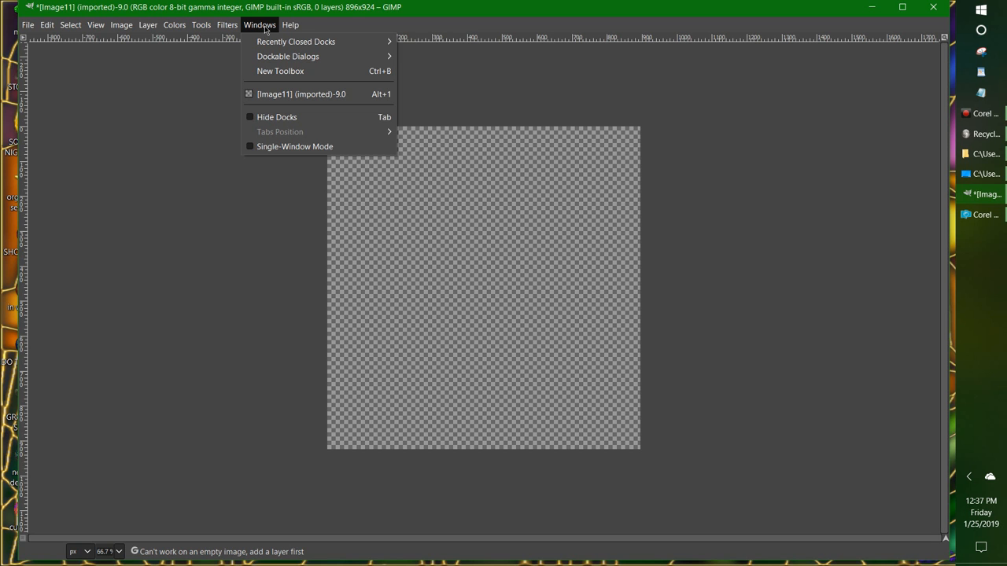
click(280, 71)
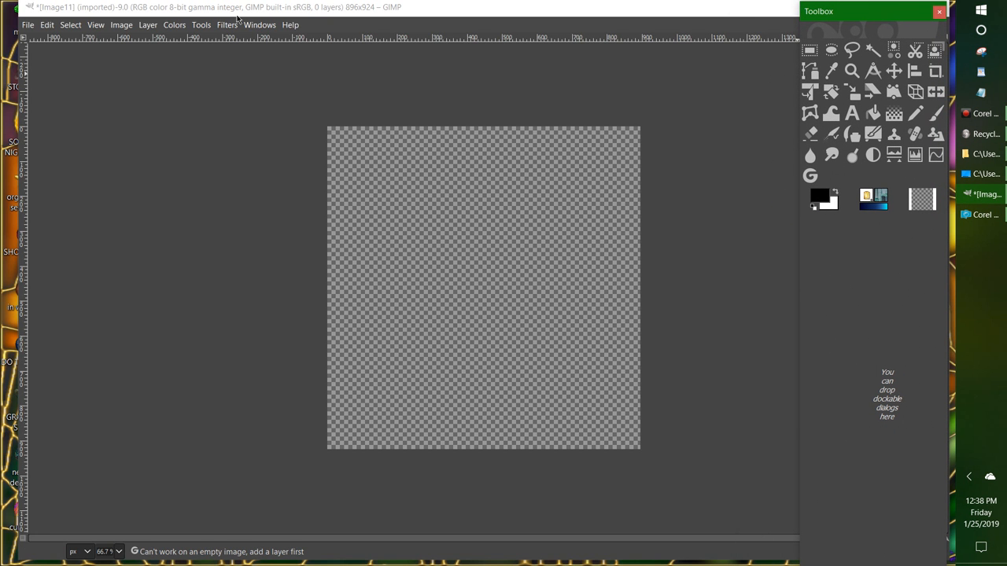
mouse_move(262, 28)
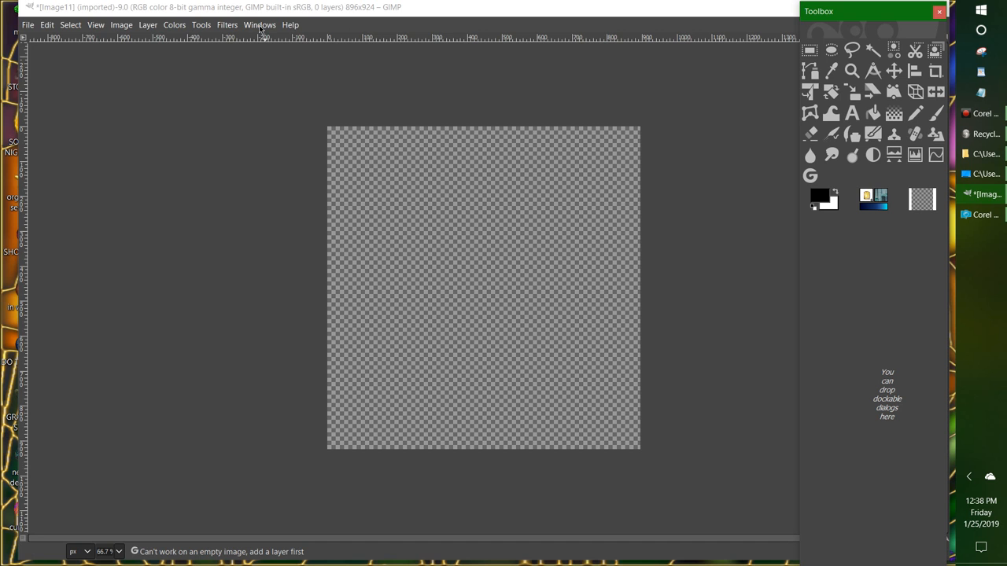
click(260, 25)
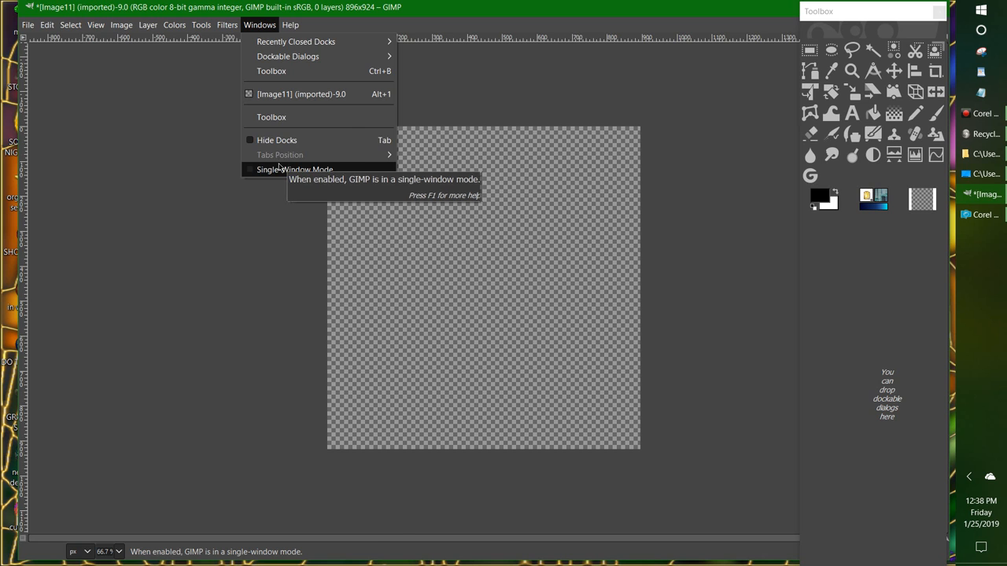
Switch GIMP to Single-Window Mode so the toolbox sits inside the main window.
click(294, 170)
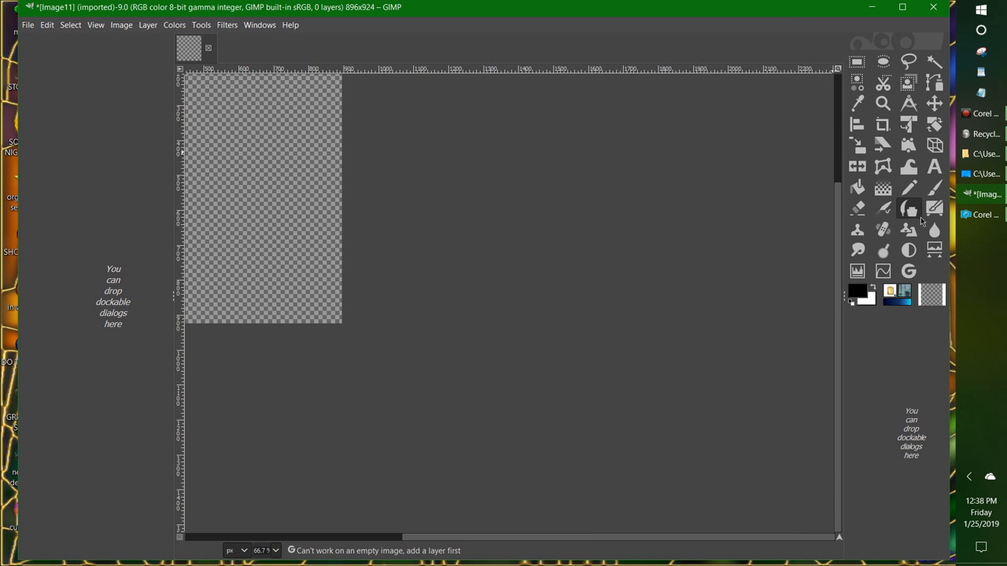
mouse_move(578, 417)
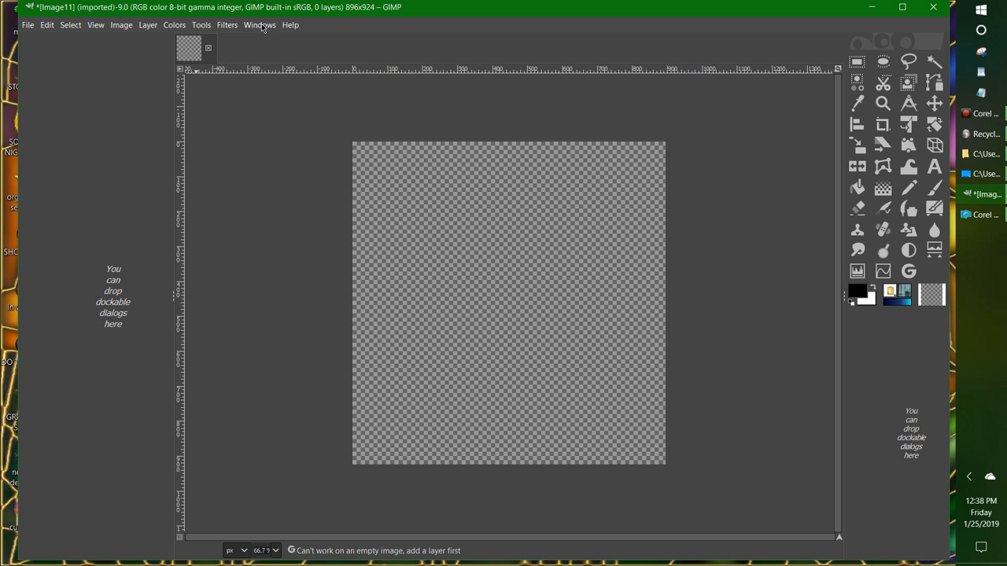
click(259, 24)
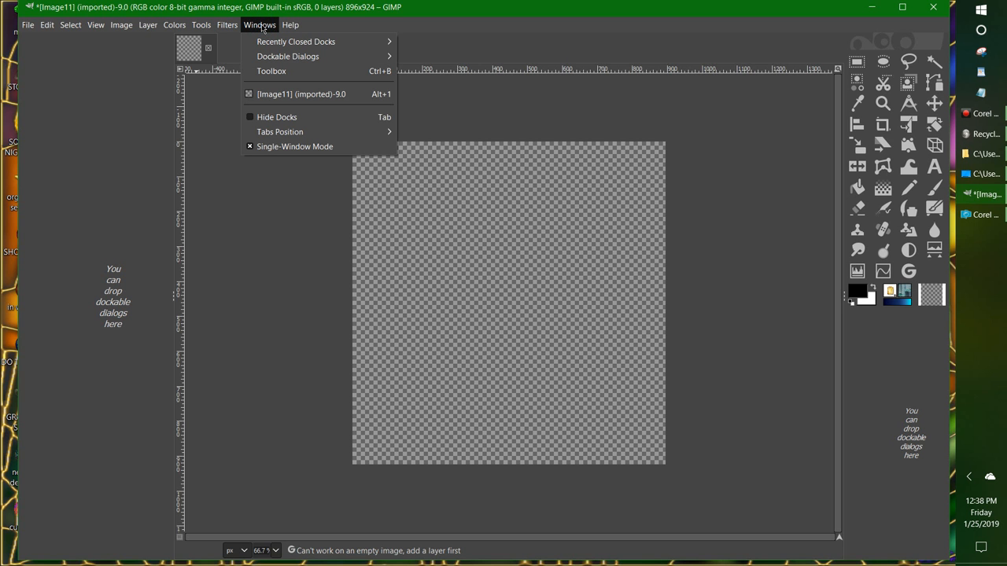
mouse_move(288, 56)
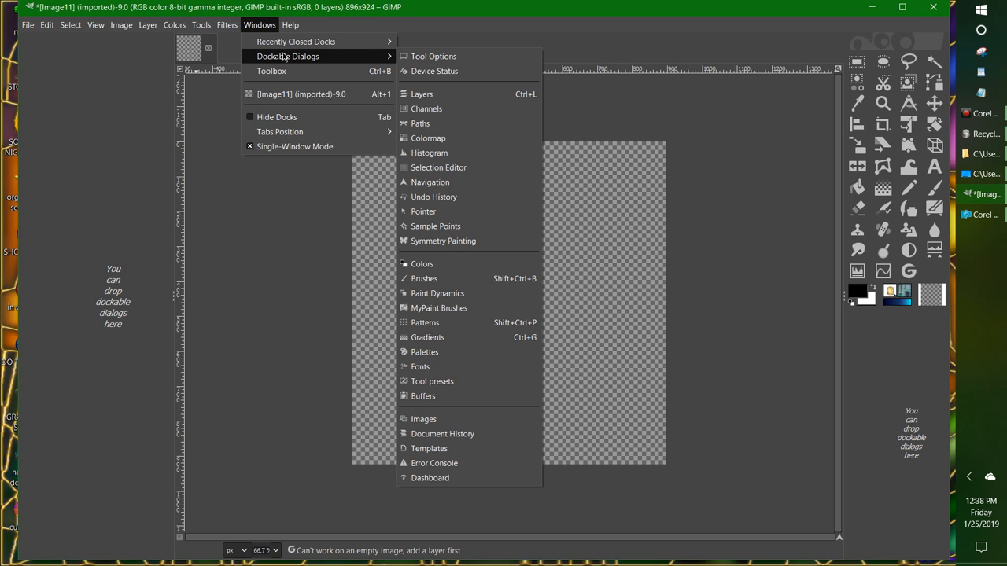
Dock the Tool Options panel and select the Paintbrush tool.
click(433, 56)
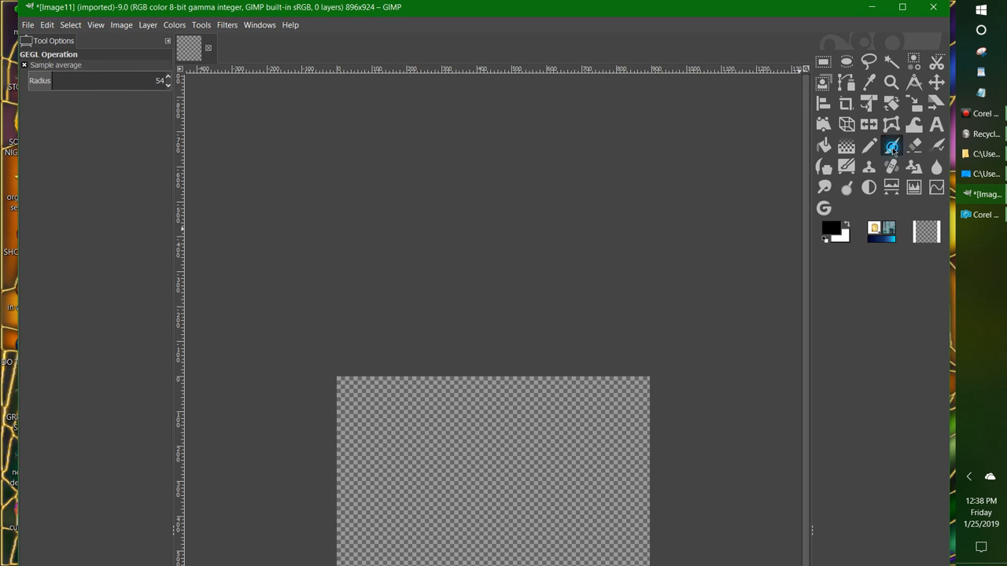
click(891, 146)
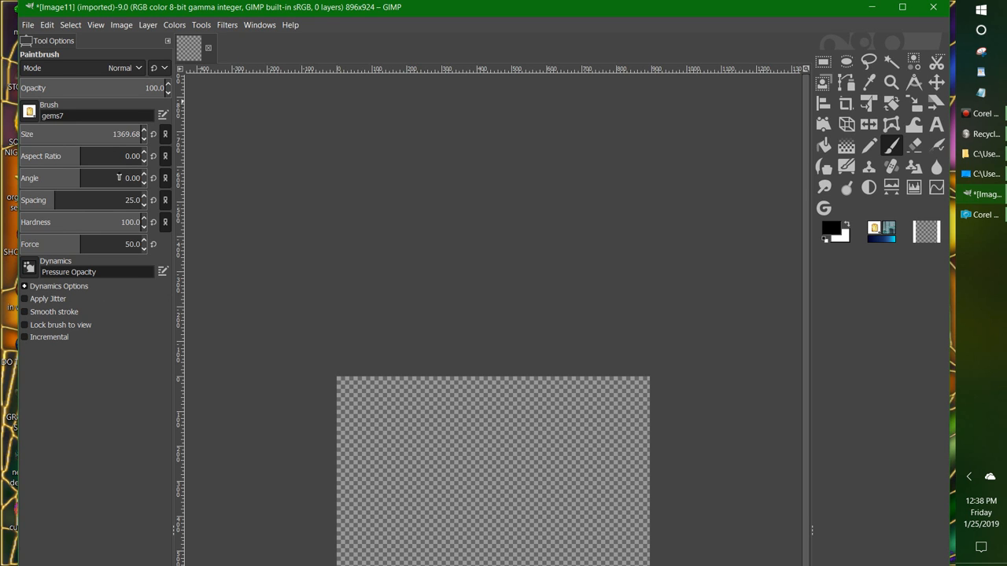
mouse_move(240, 103)
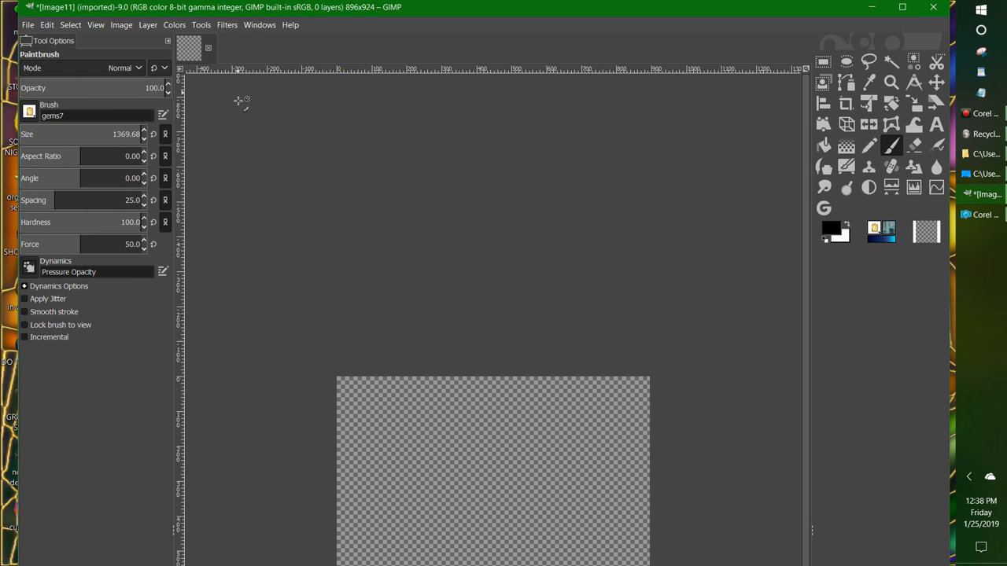
click(259, 24)
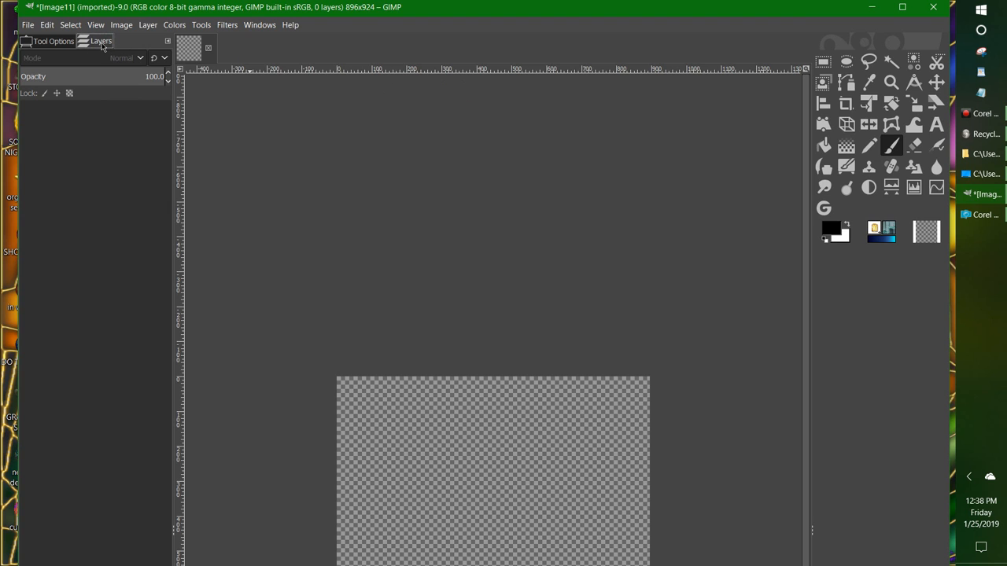
mouse_move(359, 220)
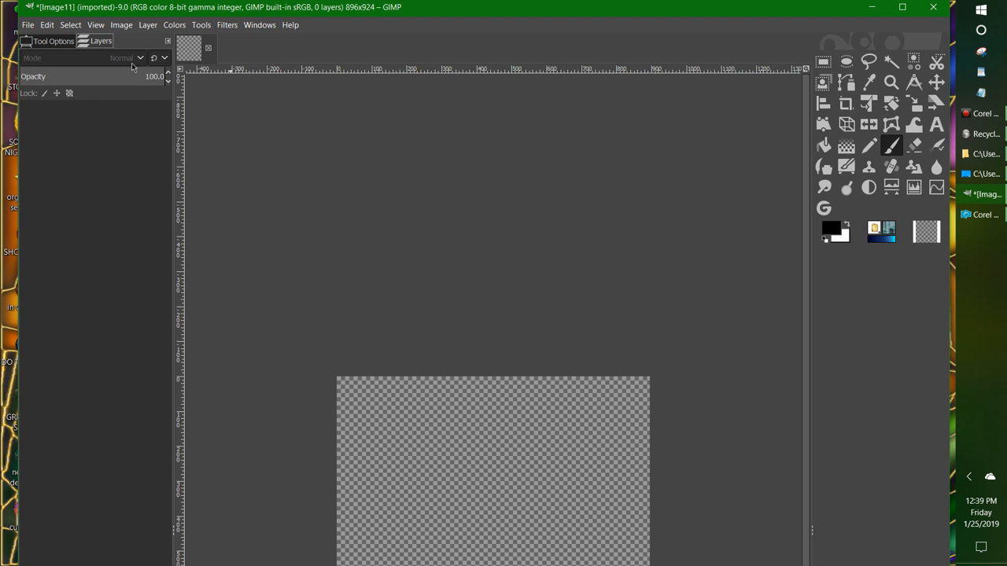
Bring up the Layer menu offering New Layer for the layerless image.
click(147, 25)
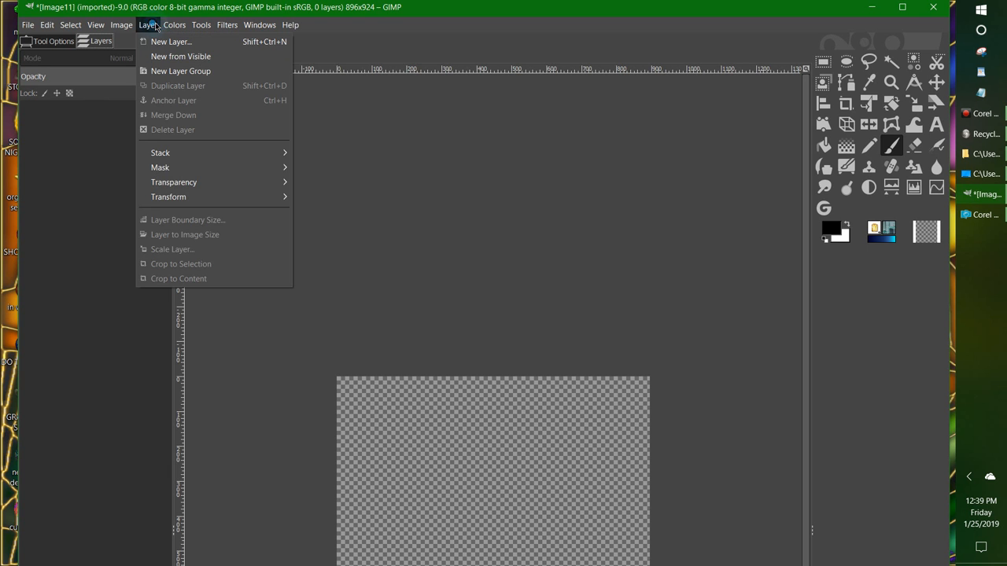
Reopen the Windows menu to dock the Brushes panel next to Layers.
click(260, 25)
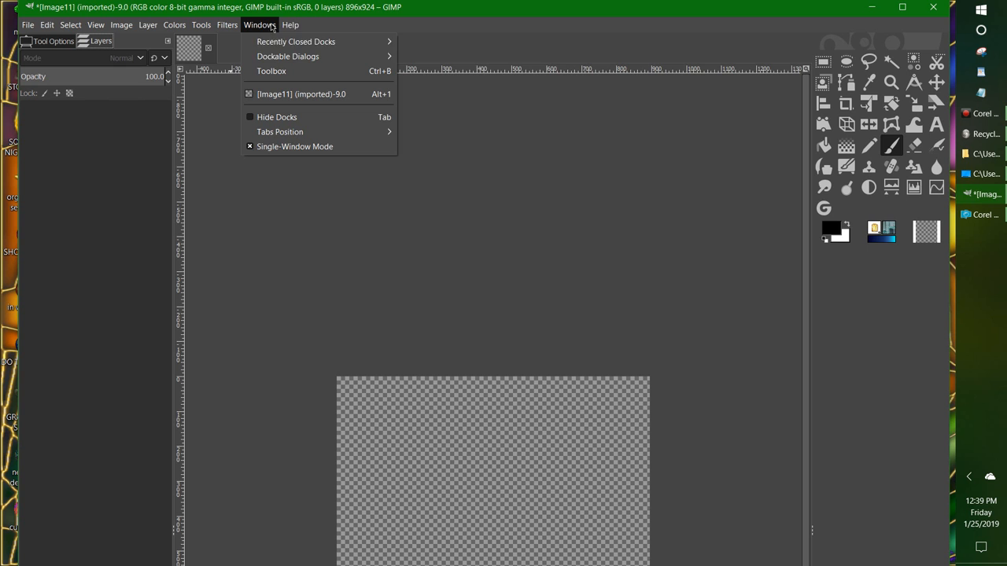
mouse_move(288, 56)
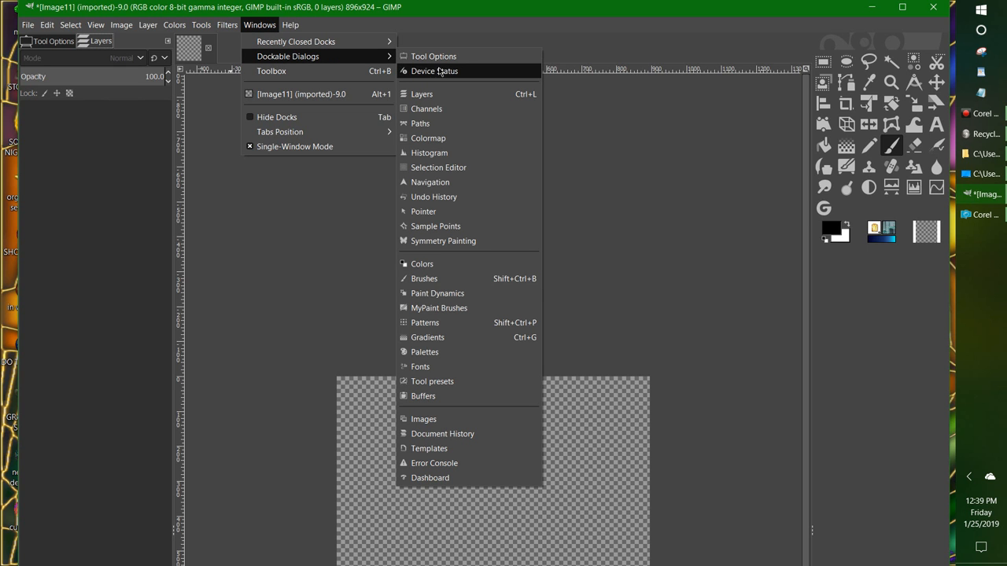
mouse_move(454, 263)
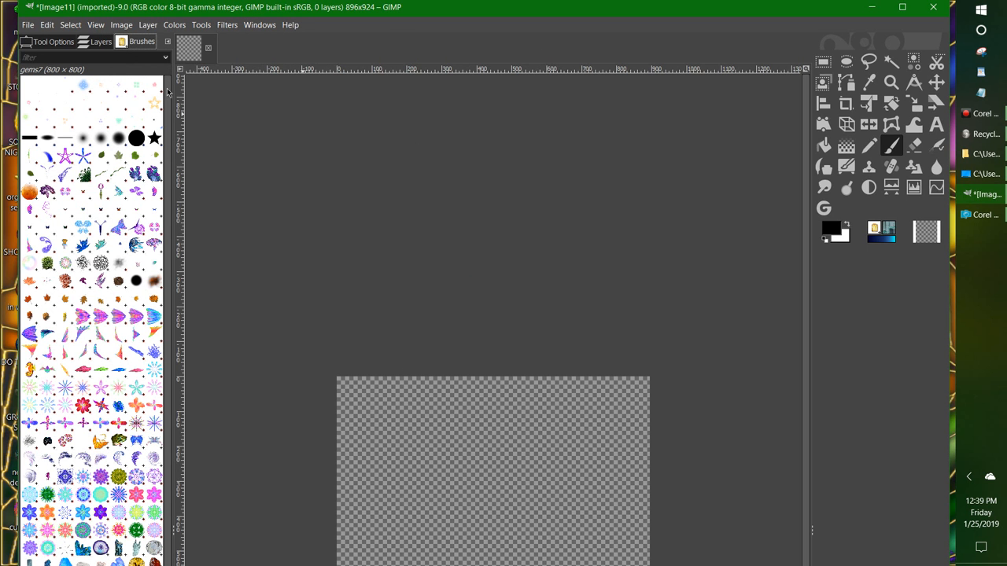
mouse_move(89, 366)
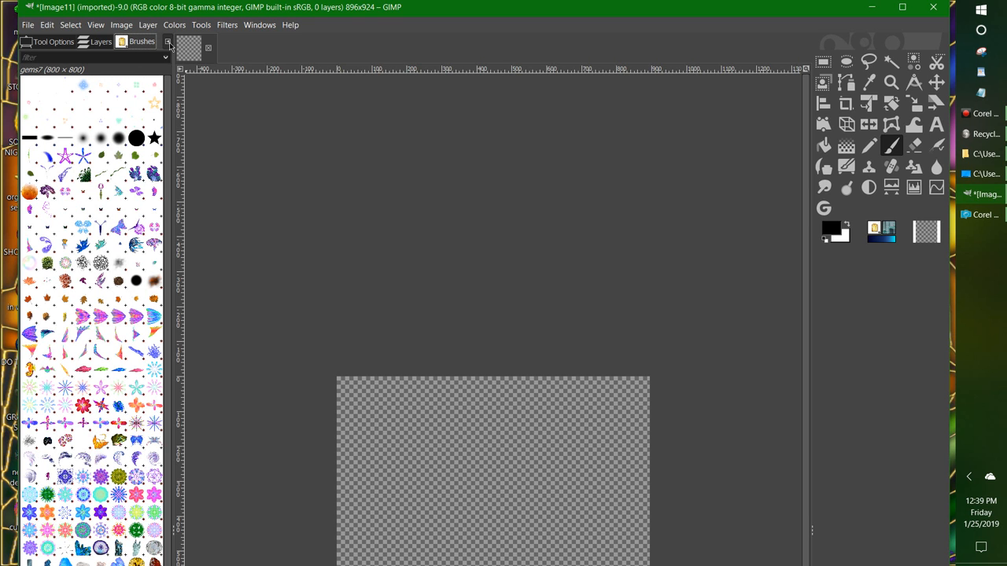
Set the Brushes tab preview size to Extra Large and scroll through the brushes.
click(167, 42)
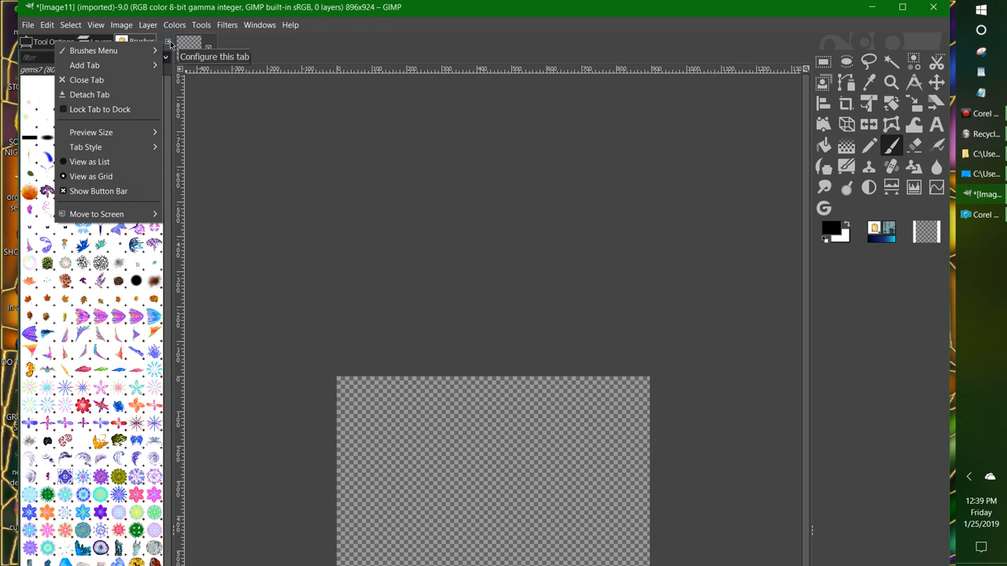
mouse_move(91, 132)
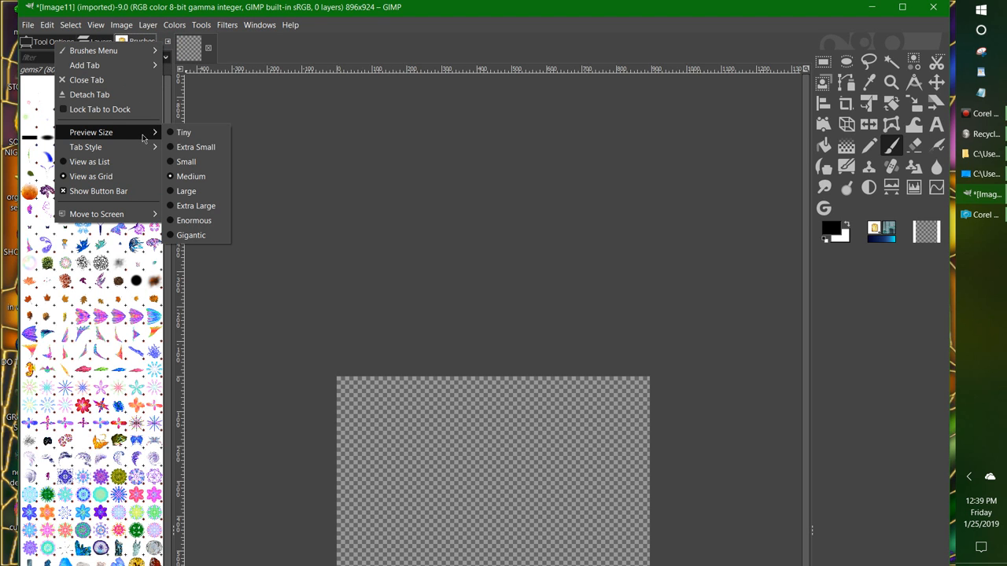
mouse_move(194, 220)
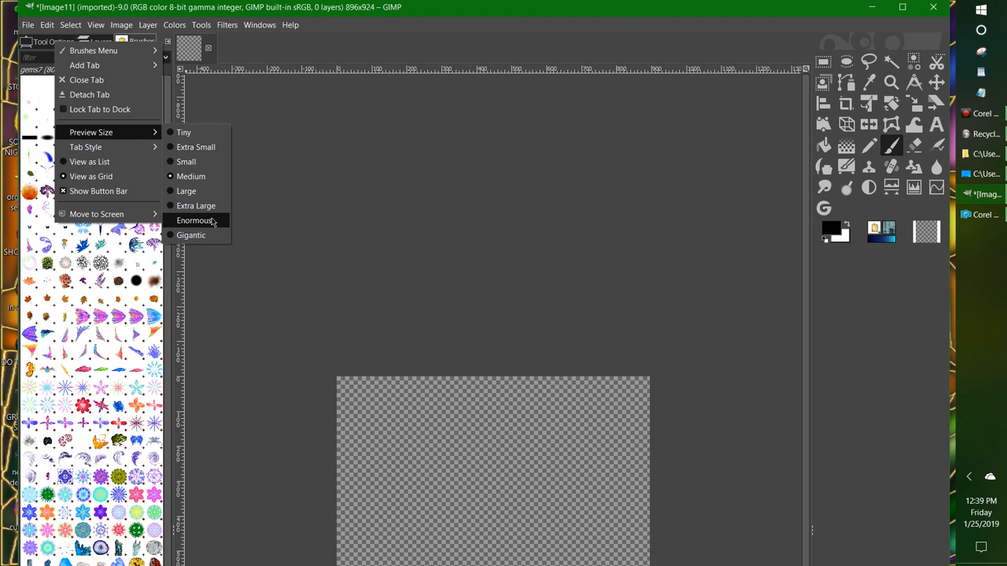
mouse_move(195, 205)
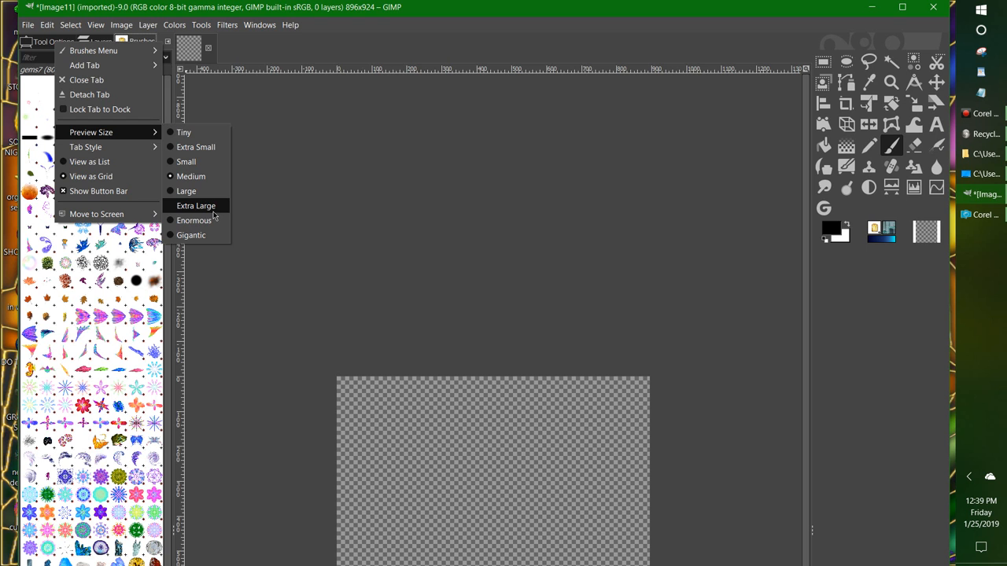
click(196, 206)
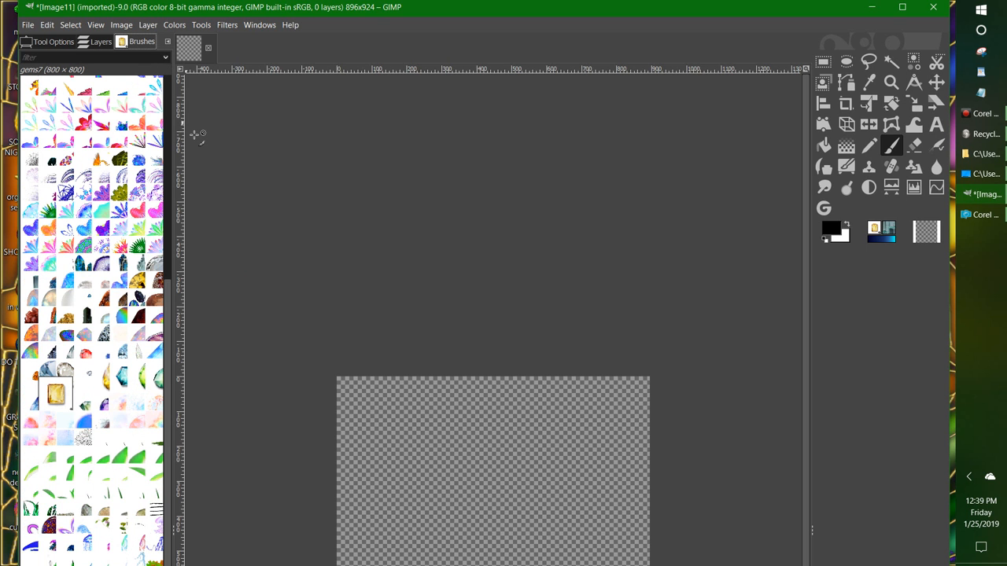
scroll(down, 3)
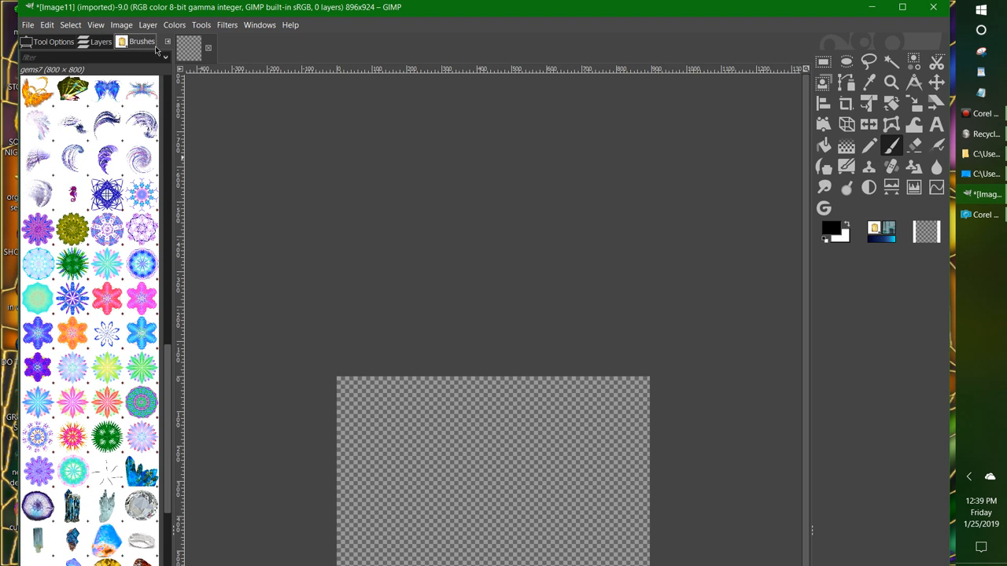
mouse_move(167, 42)
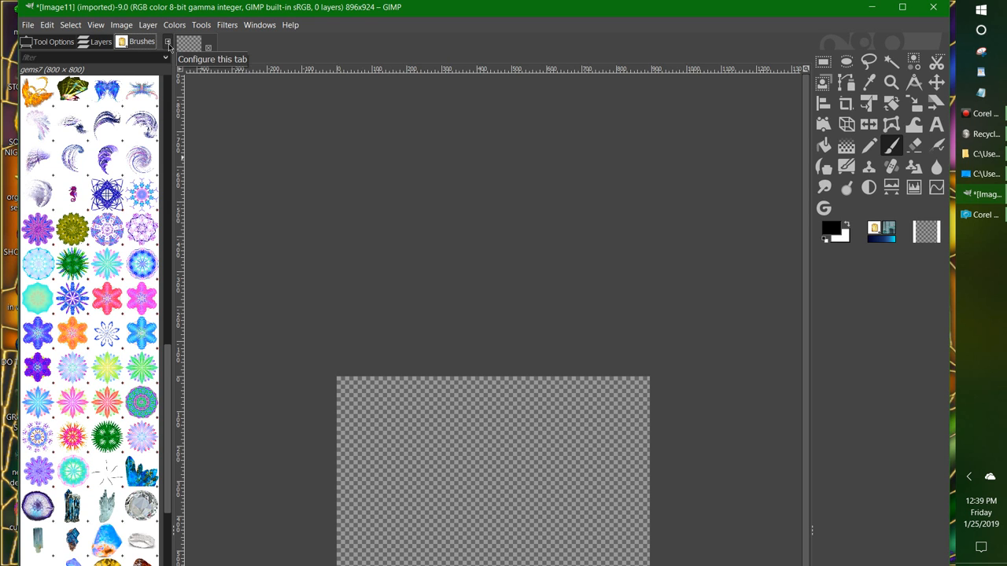
Dock the Patterns panel beside the Brushes tab via Dockable Dialogs.
click(260, 24)
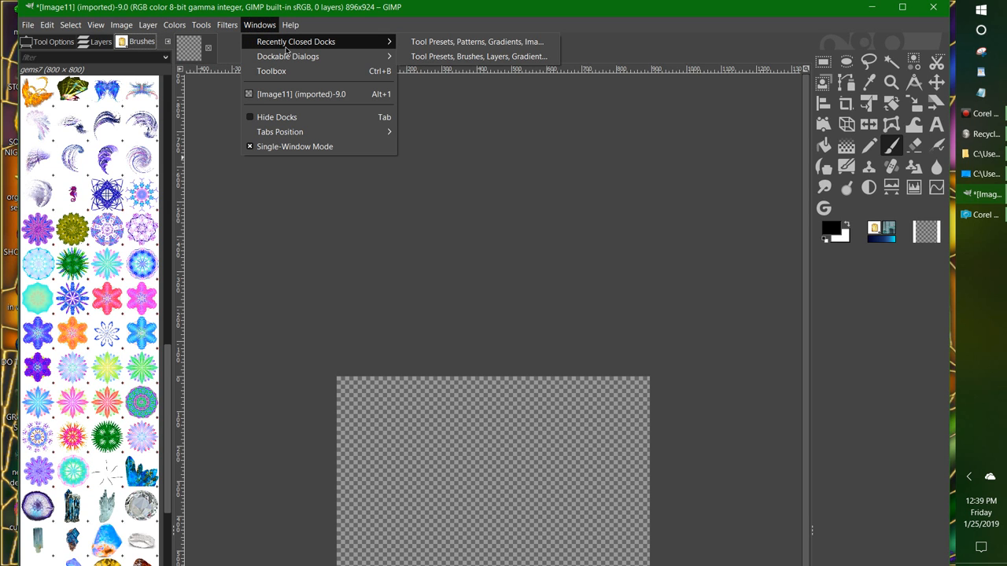
mouse_move(299, 71)
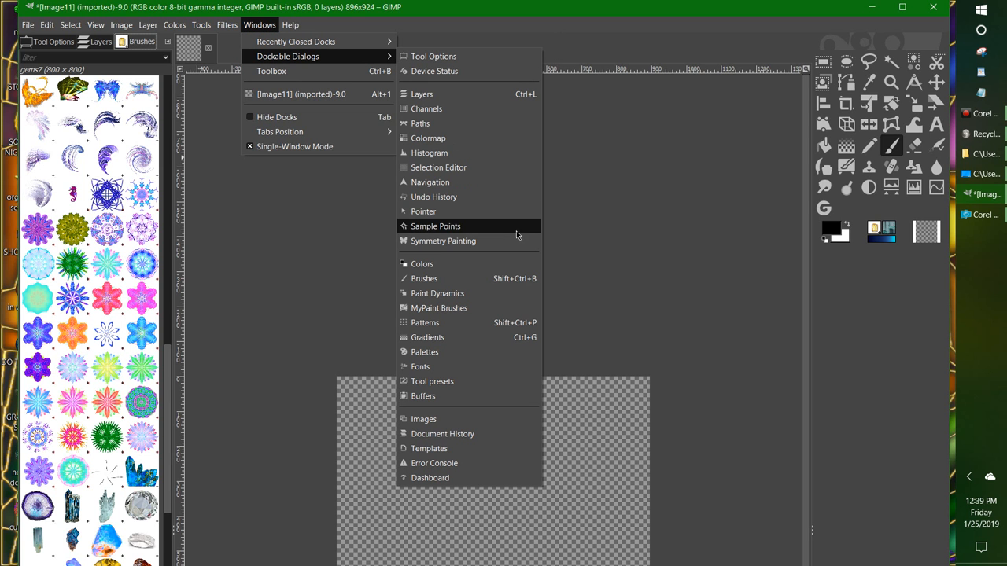
mouse_move(424, 278)
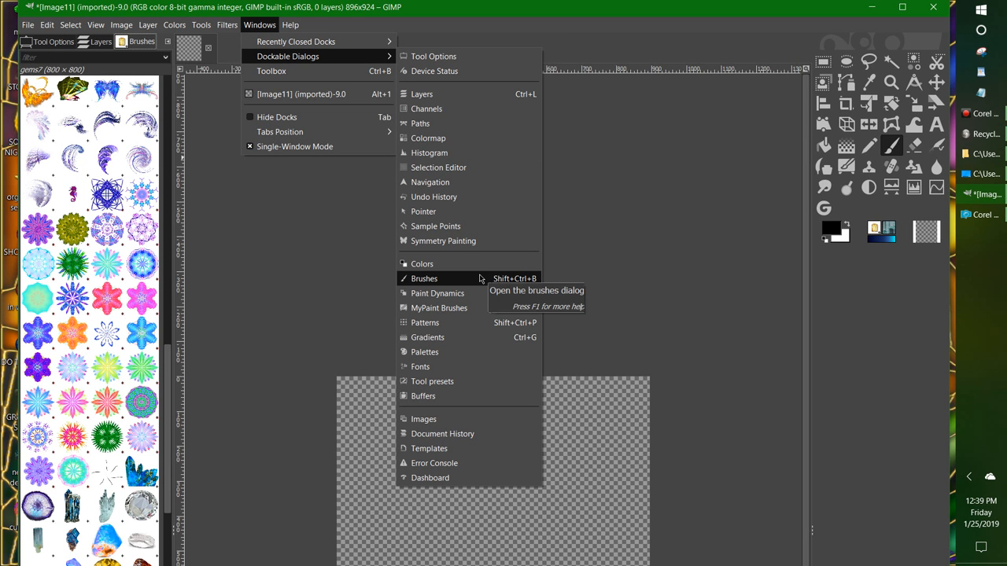
mouse_move(425, 323)
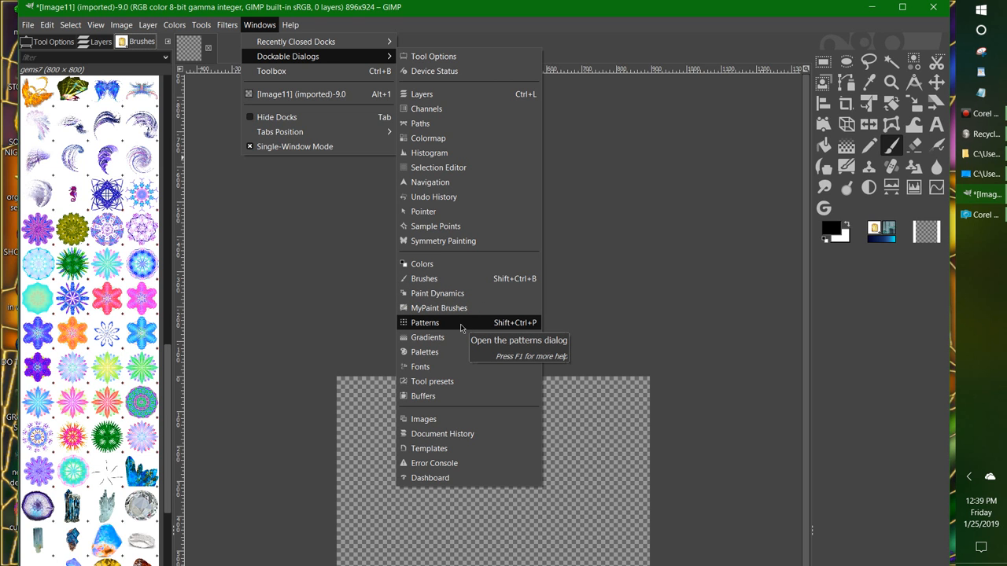
click(425, 322)
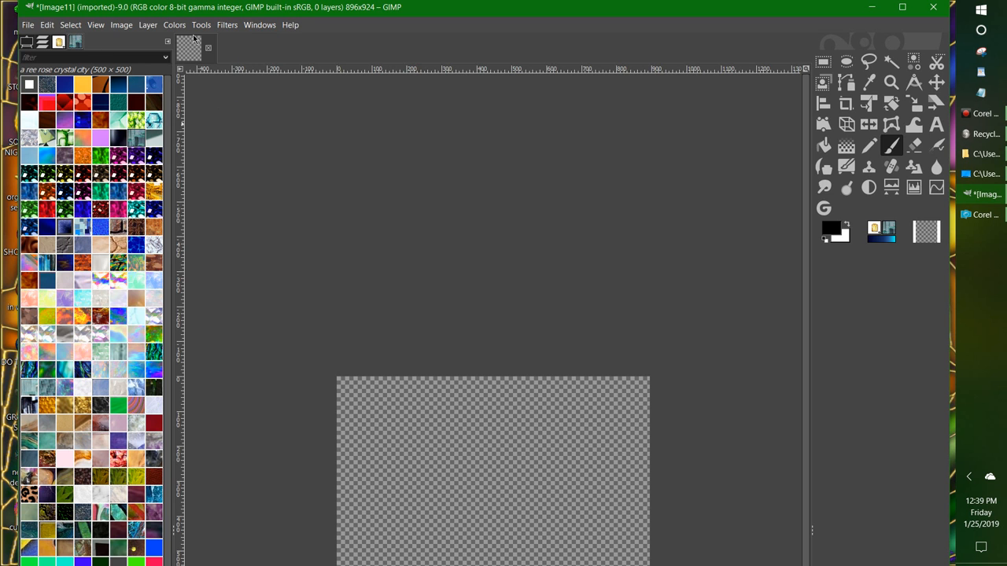
click(259, 25)
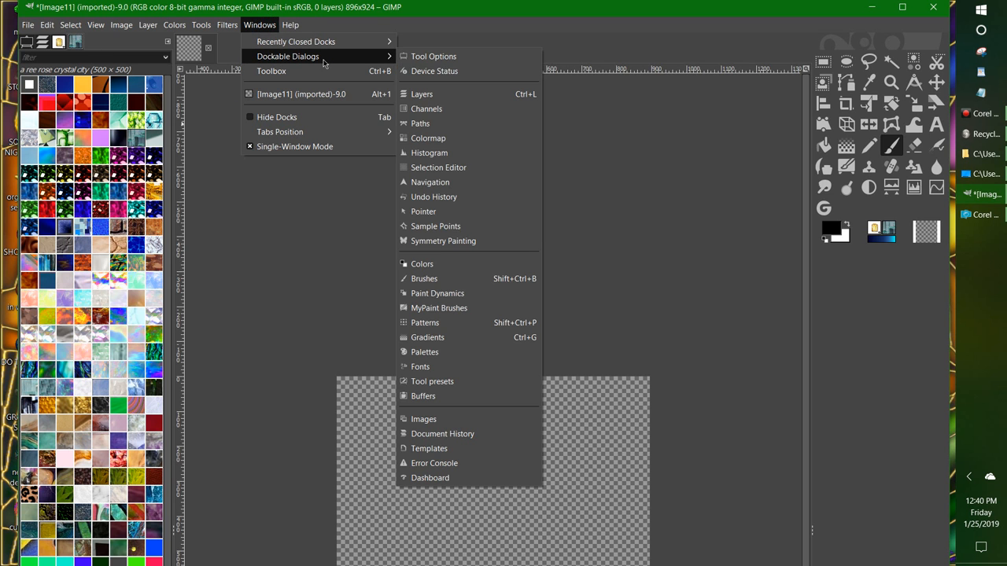
mouse_move(468, 279)
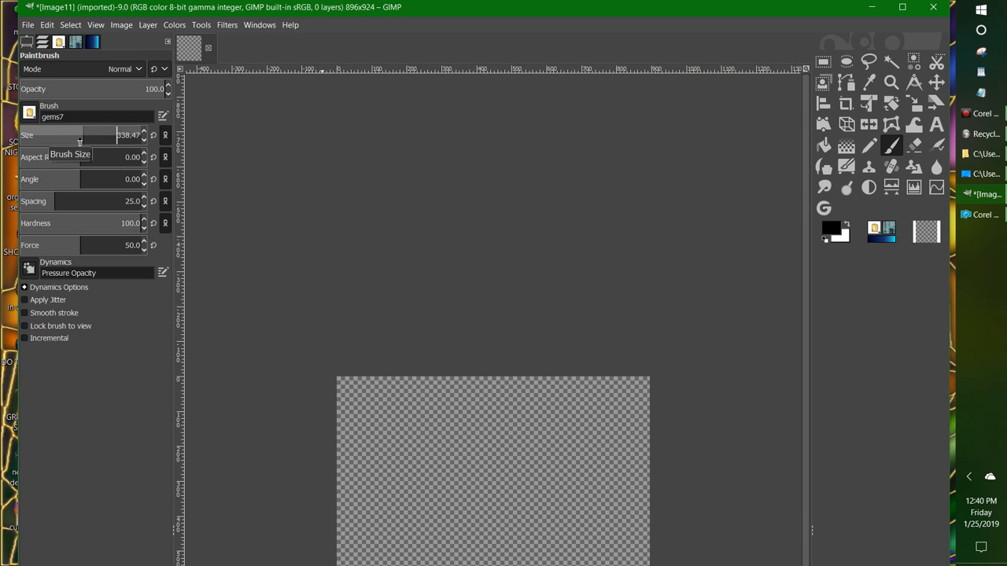
Set paintbrush size to 190.94 and close the floating Tool Options window.
drag(114, 135, 71, 135)
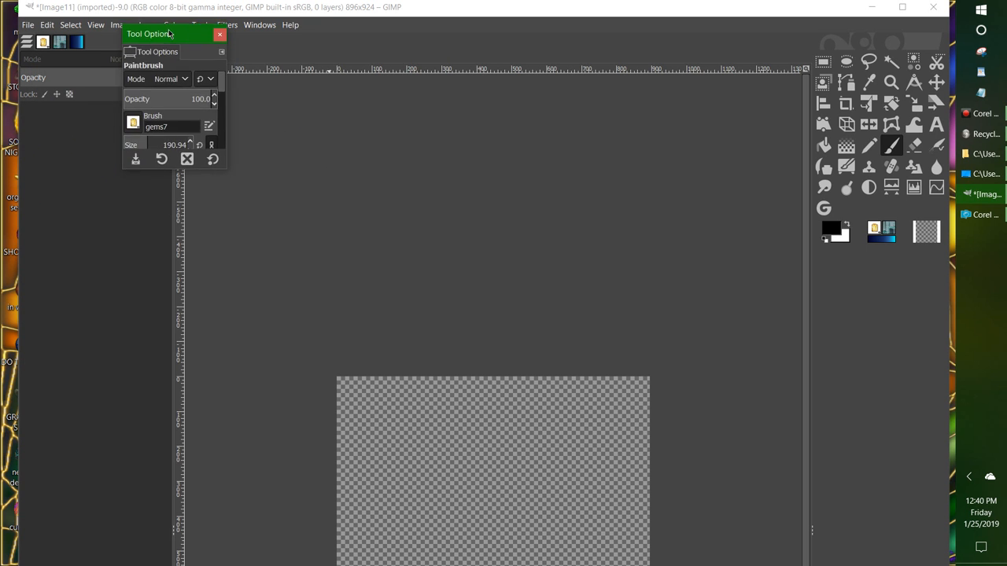
click(219, 35)
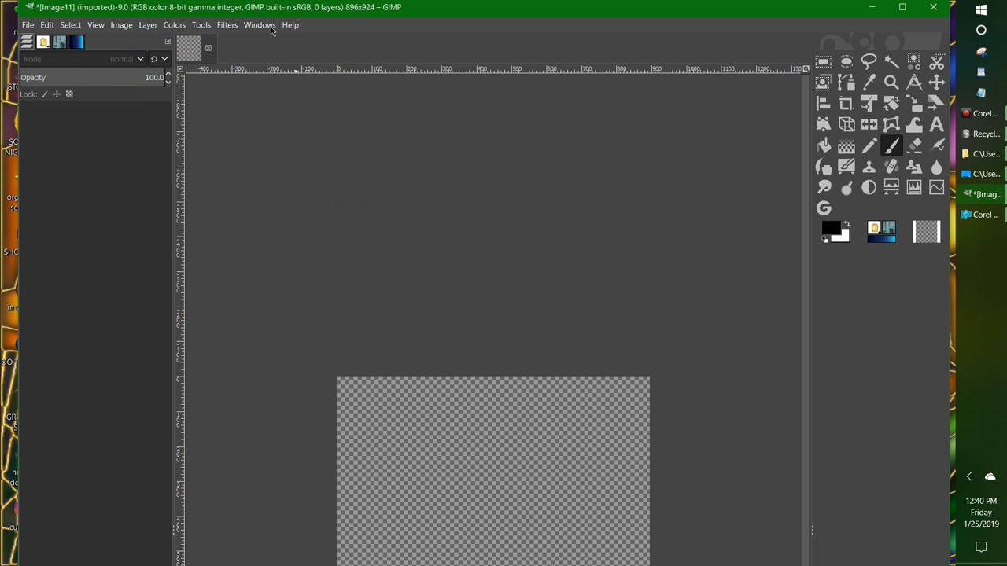
click(259, 25)
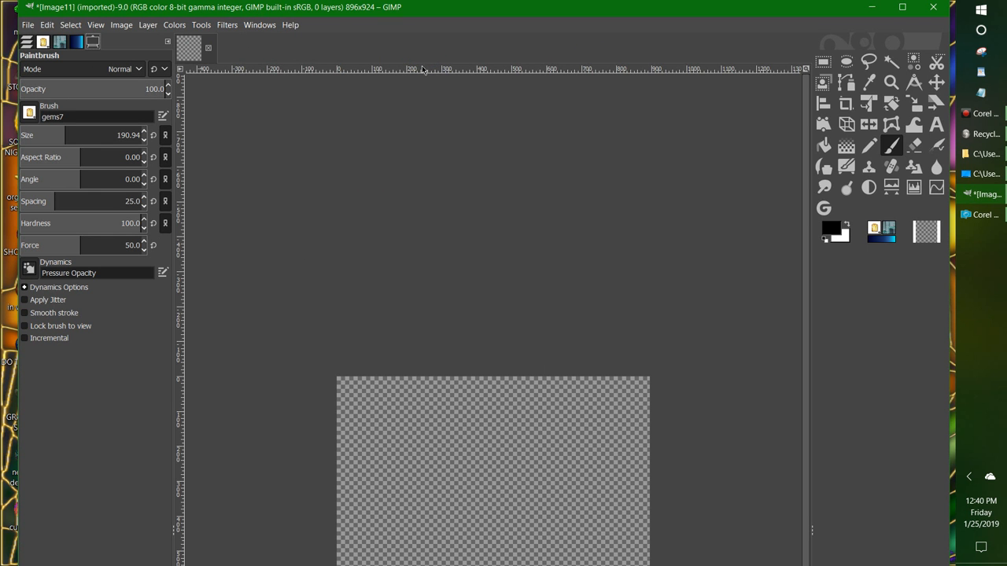
mouse_move(177, 48)
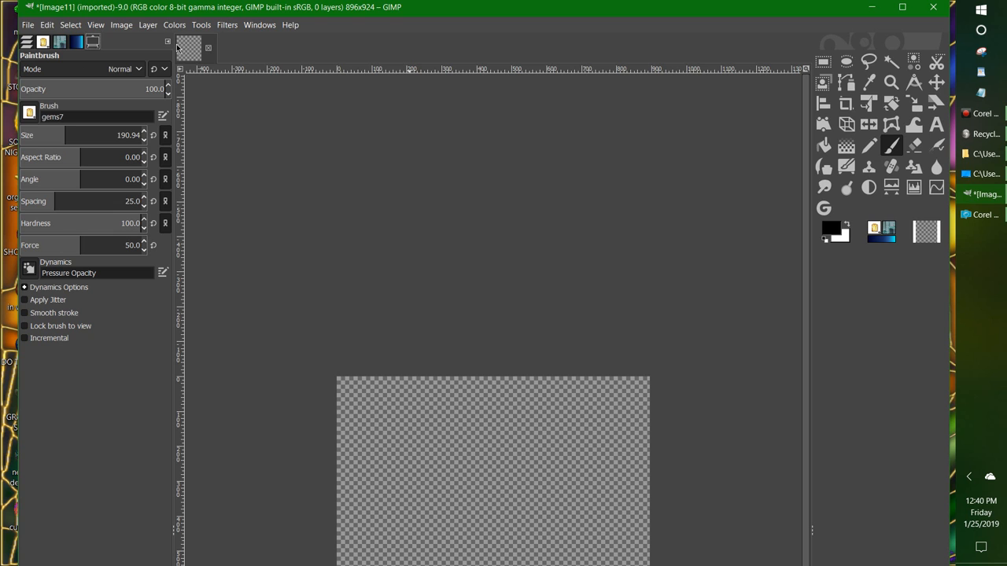
Enable Lock Tab to Dock on the Tool Options tab and confirm Detach Tab is disabled.
click(167, 40)
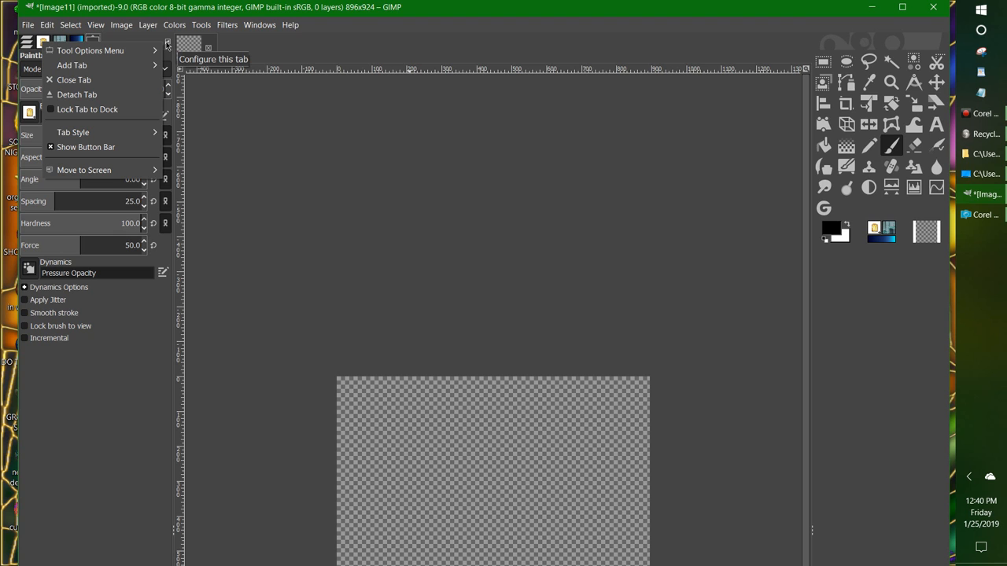
mouse_move(165, 46)
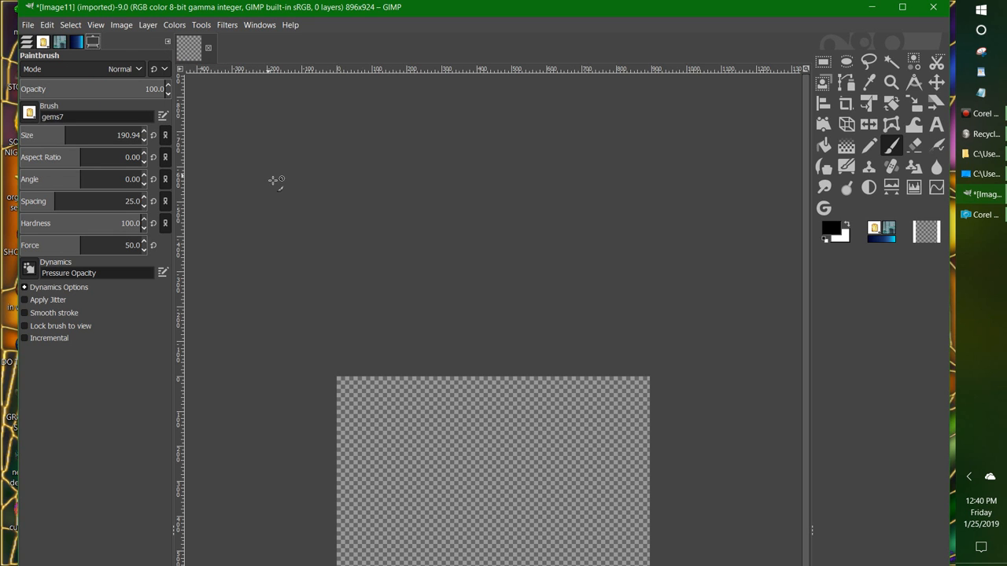
mouse_move(283, 194)
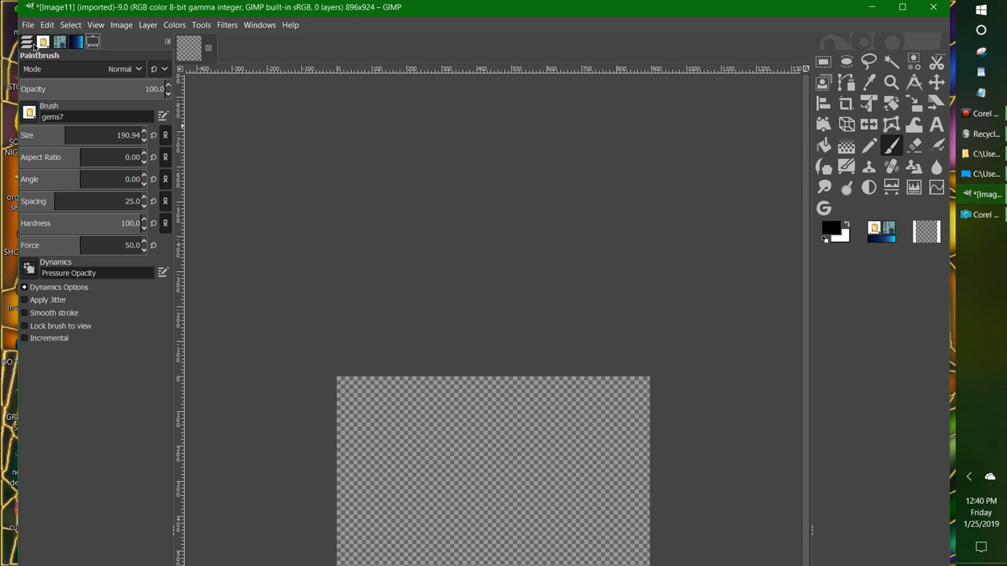
mouse_move(110, 43)
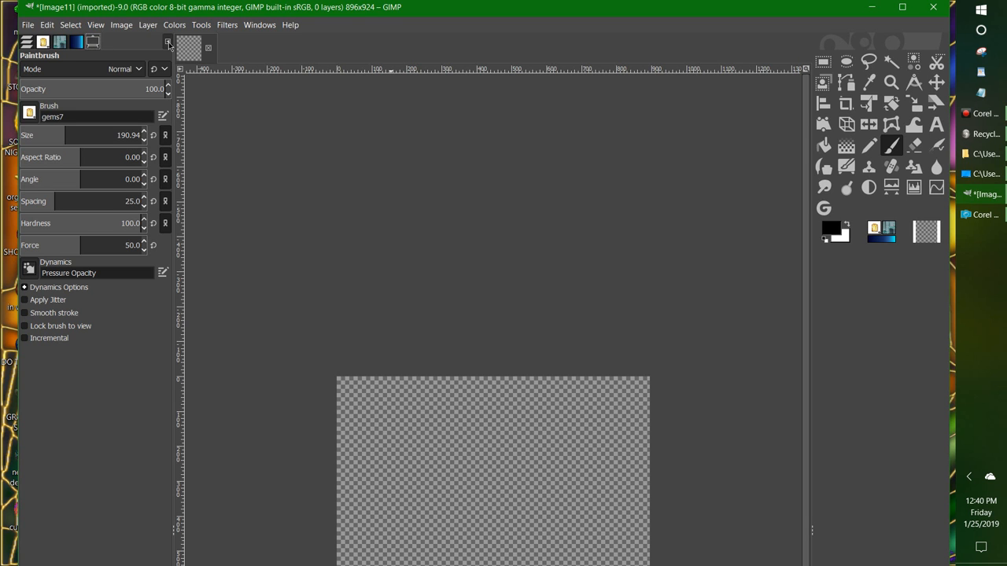
click(168, 43)
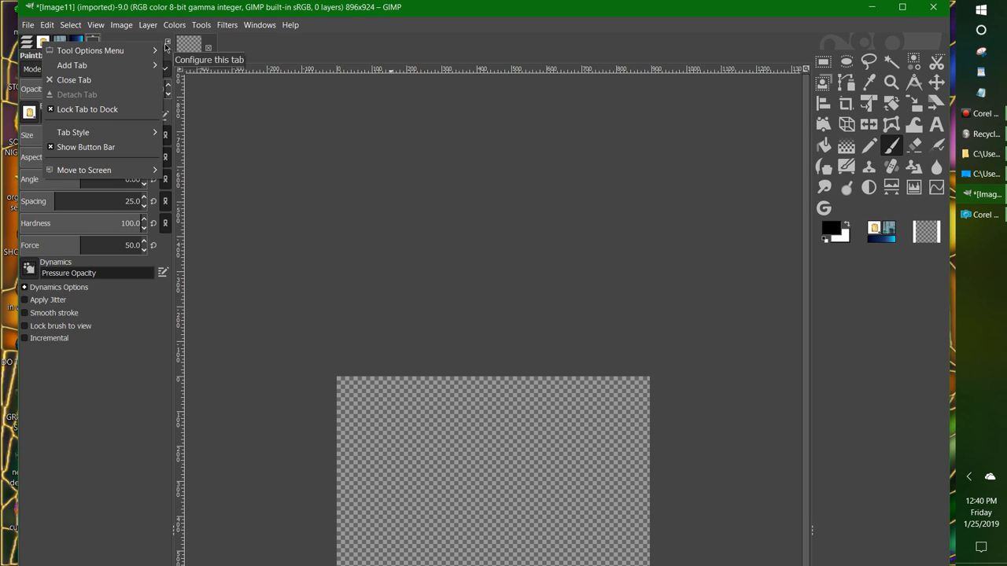
mouse_move(248, 37)
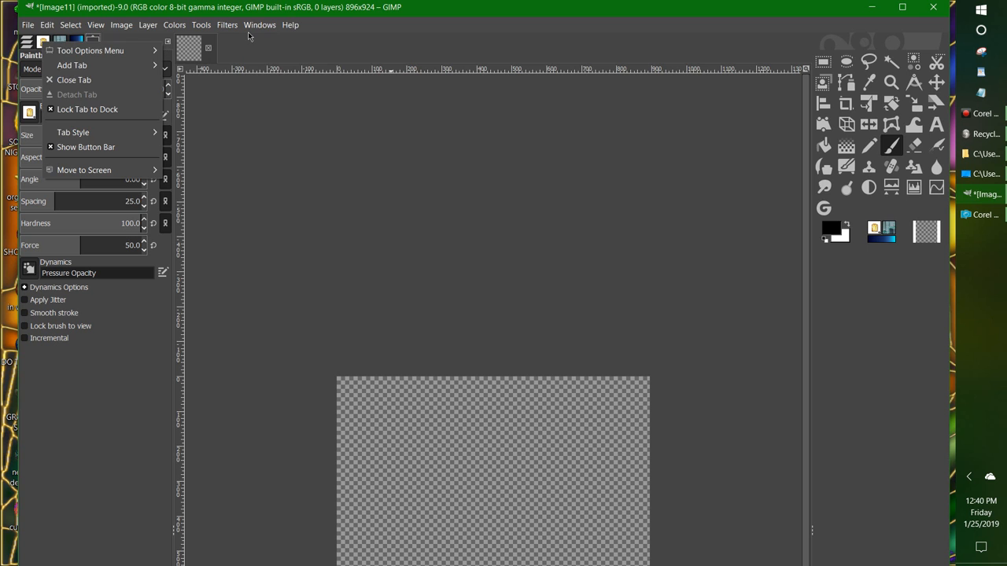
click(260, 24)
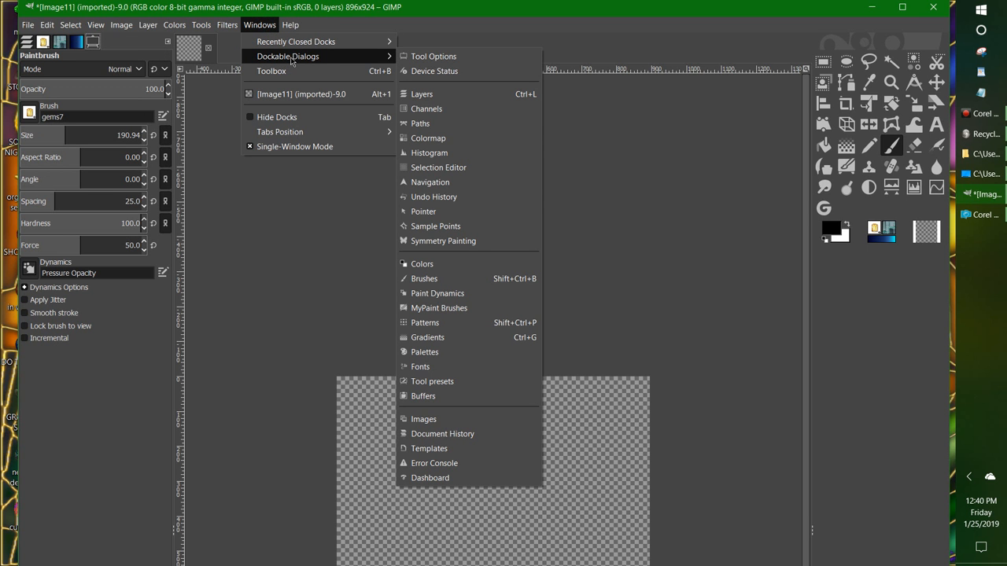
mouse_move(472, 196)
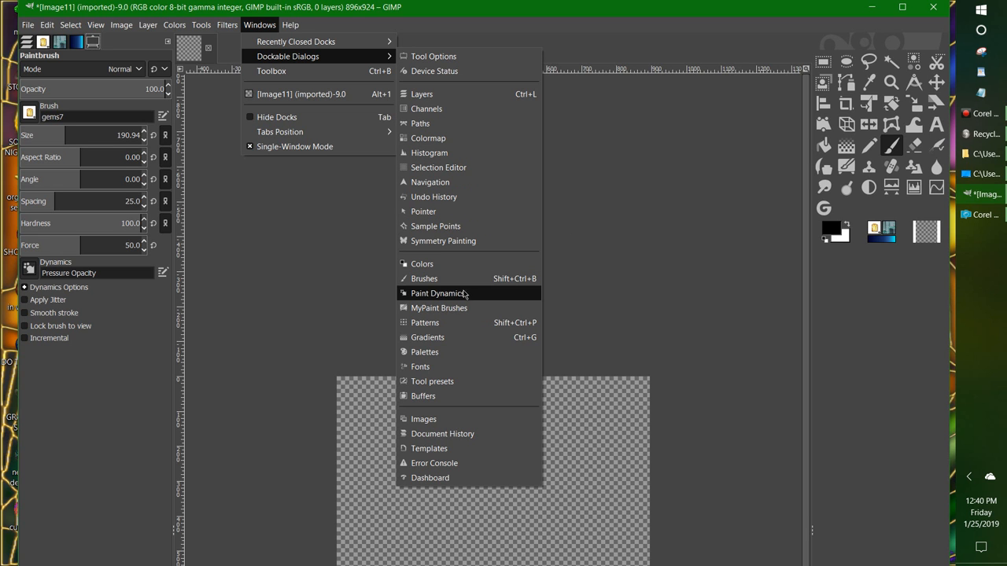
mouse_move(439, 308)
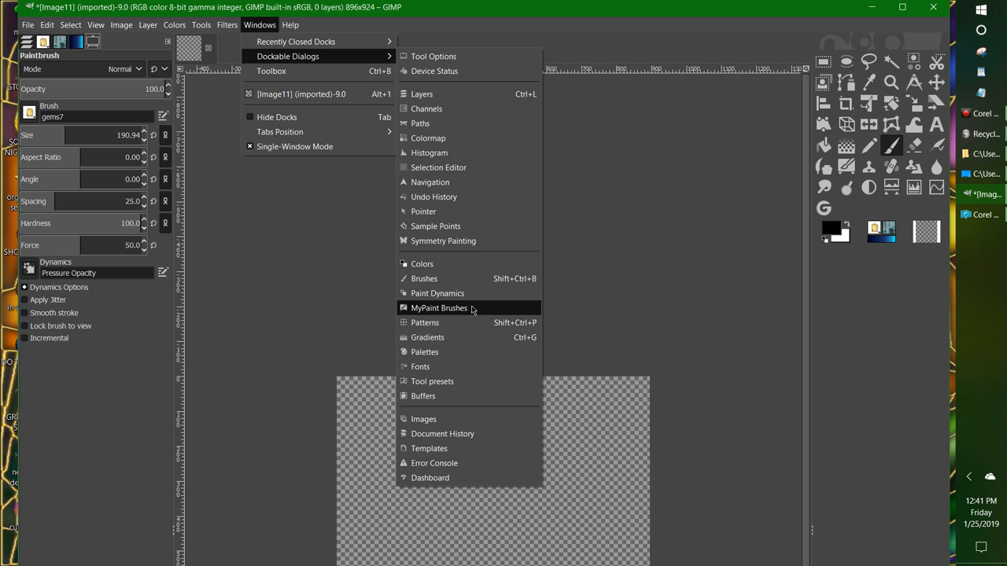
mouse_move(445, 363)
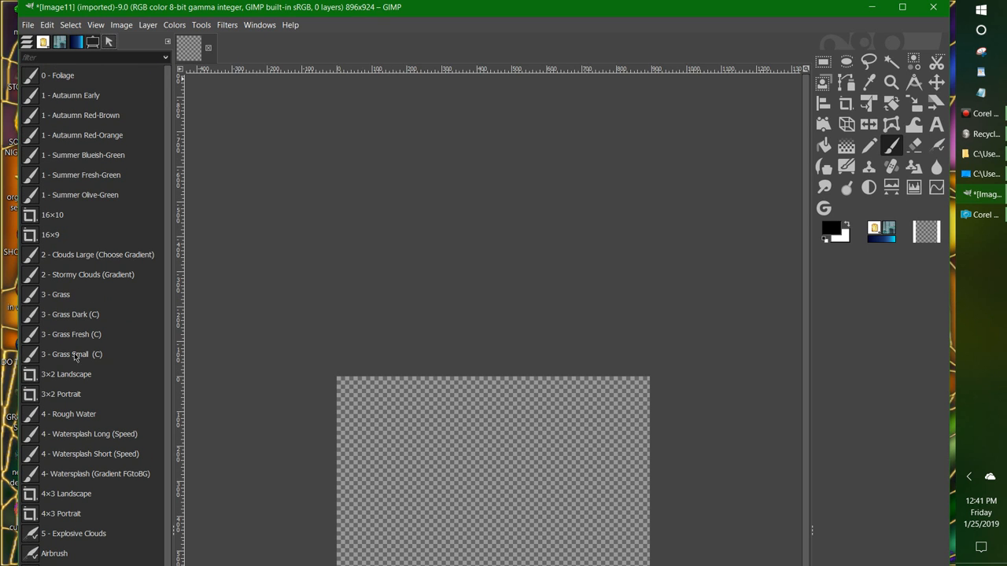
mouse_move(67, 332)
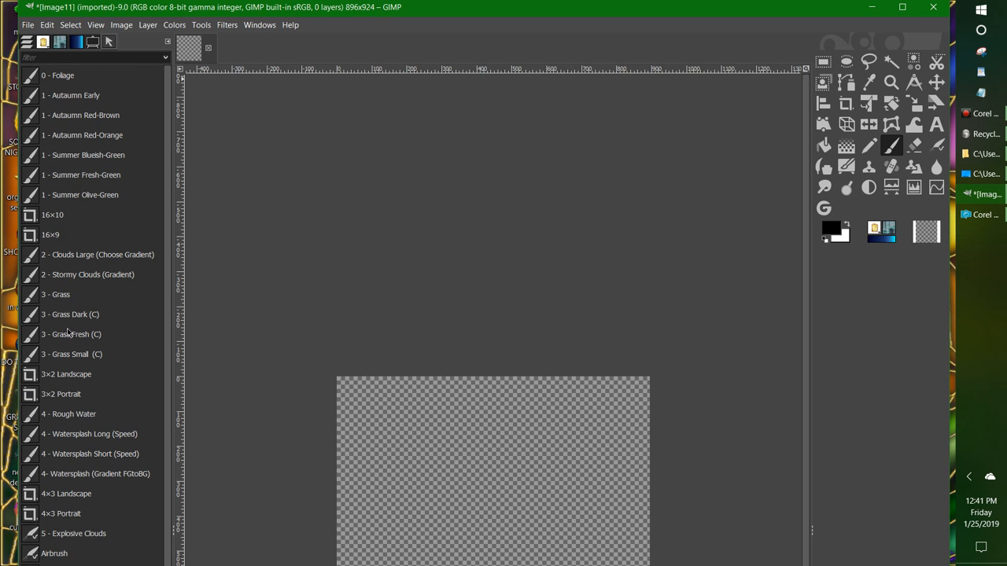
mouse_move(63, 361)
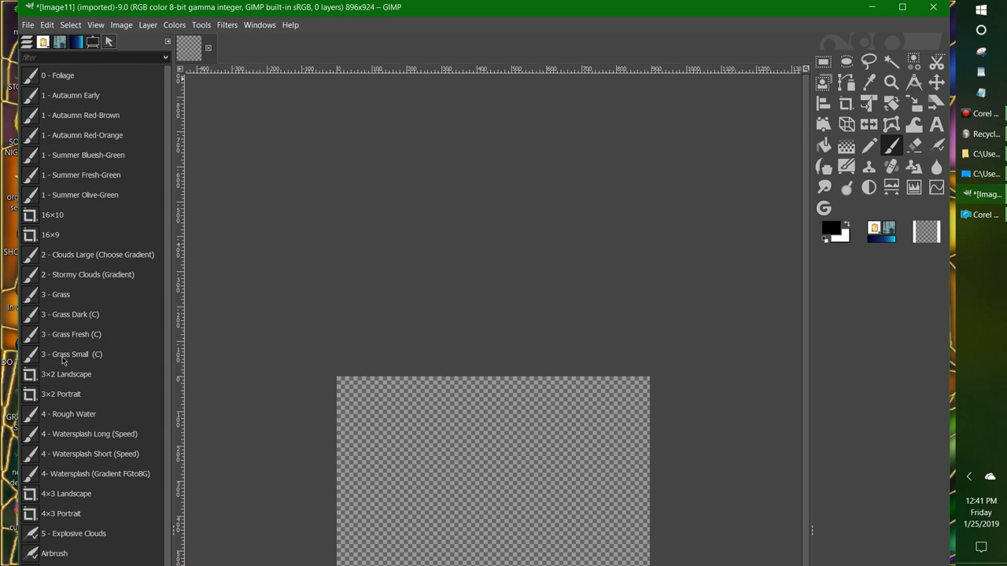
mouse_move(63, 297)
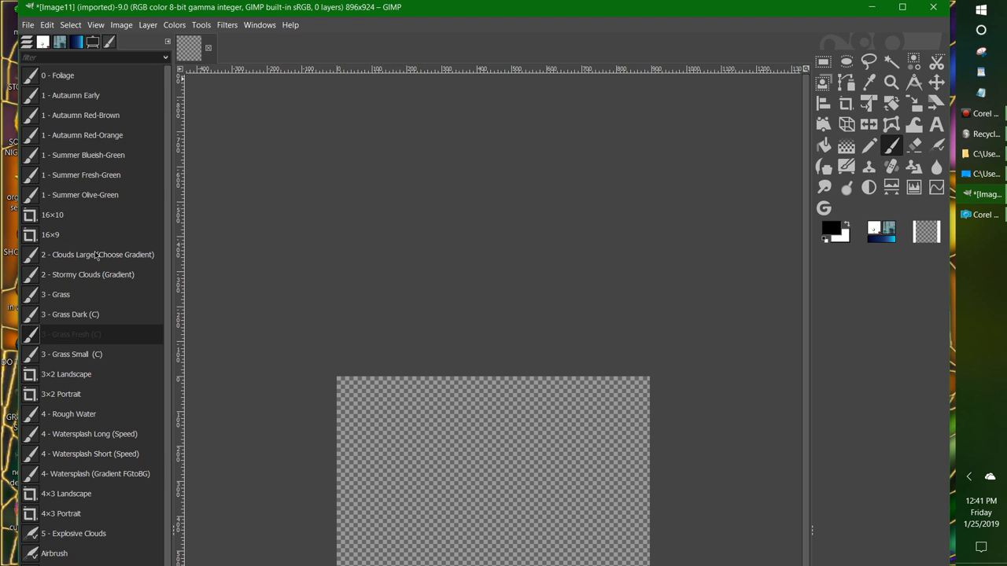
Select the '1 - Autaumn Red-Brown' MyPaint brush and show the Layers tab.
click(81, 115)
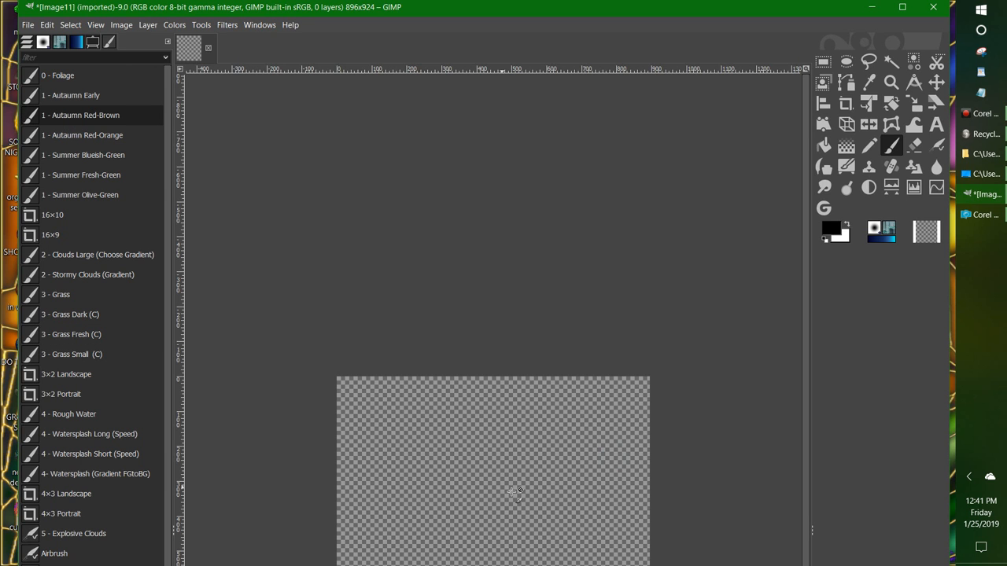
click(891, 145)
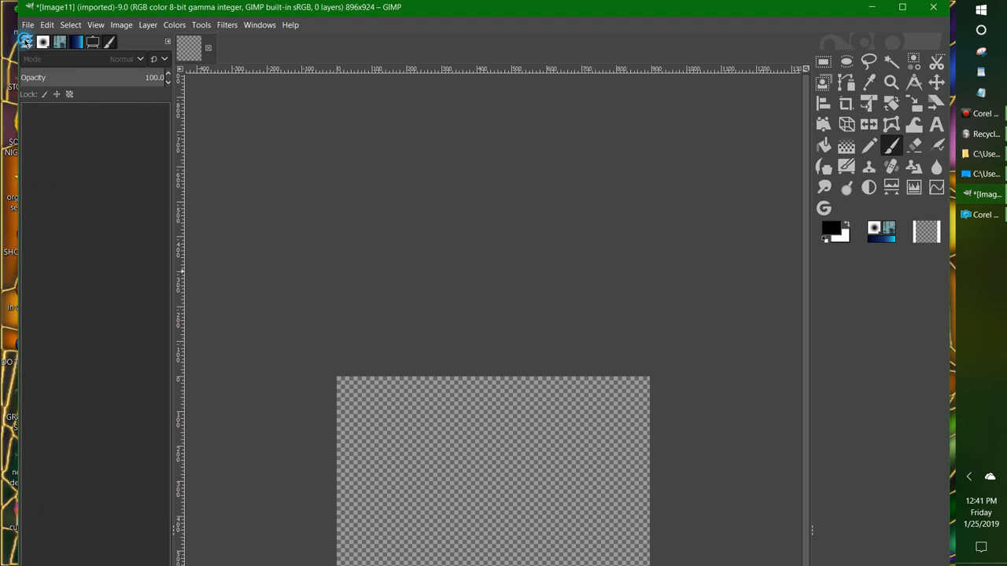
Create a new 896×924 image from File > New with the default settings.
click(29, 24)
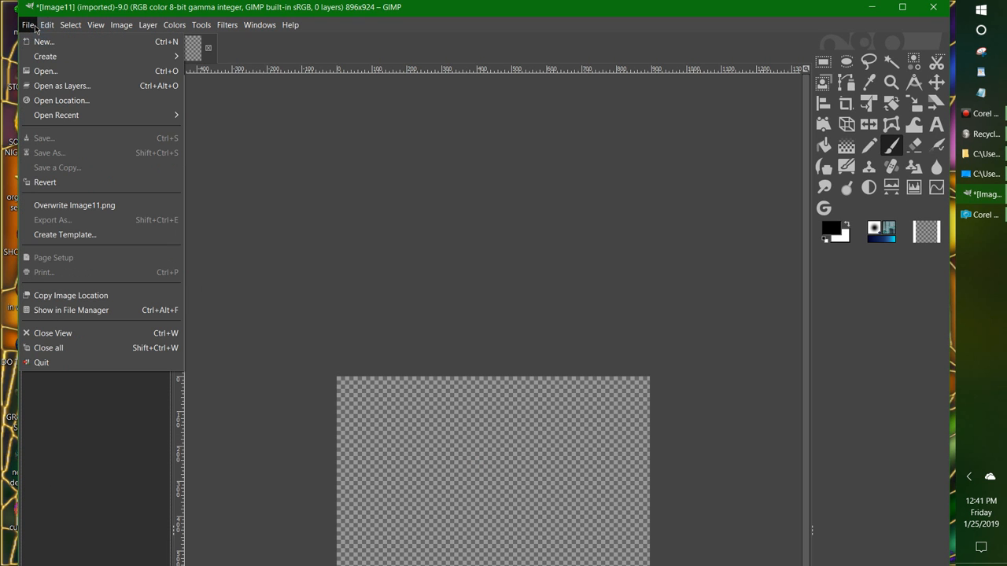
click(43, 41)
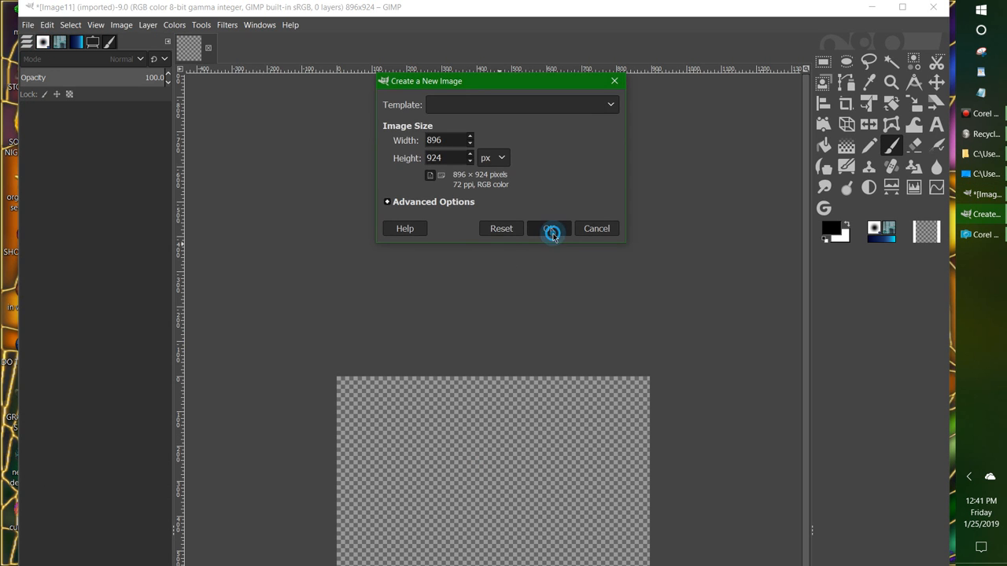
click(548, 228)
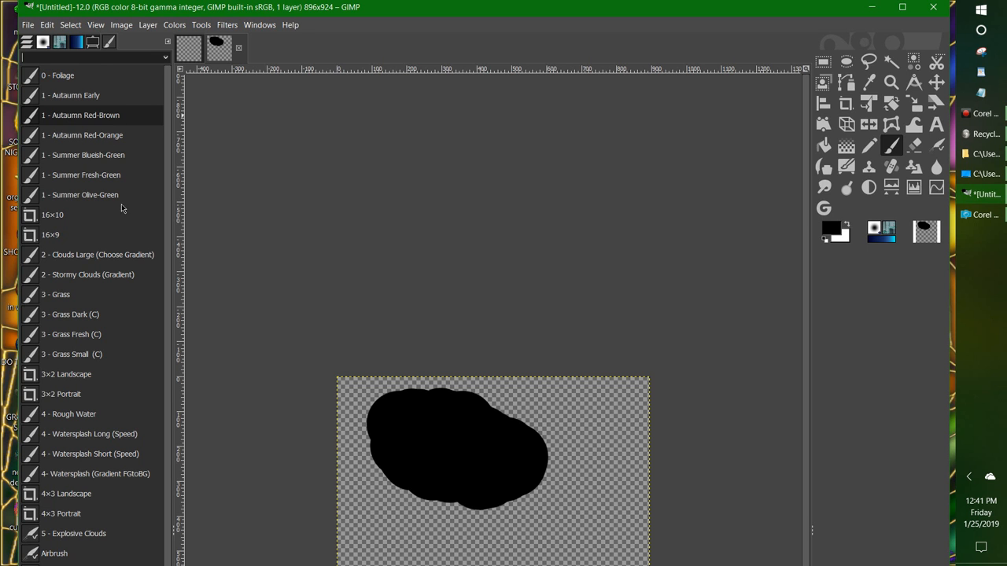
scroll(down, 3)
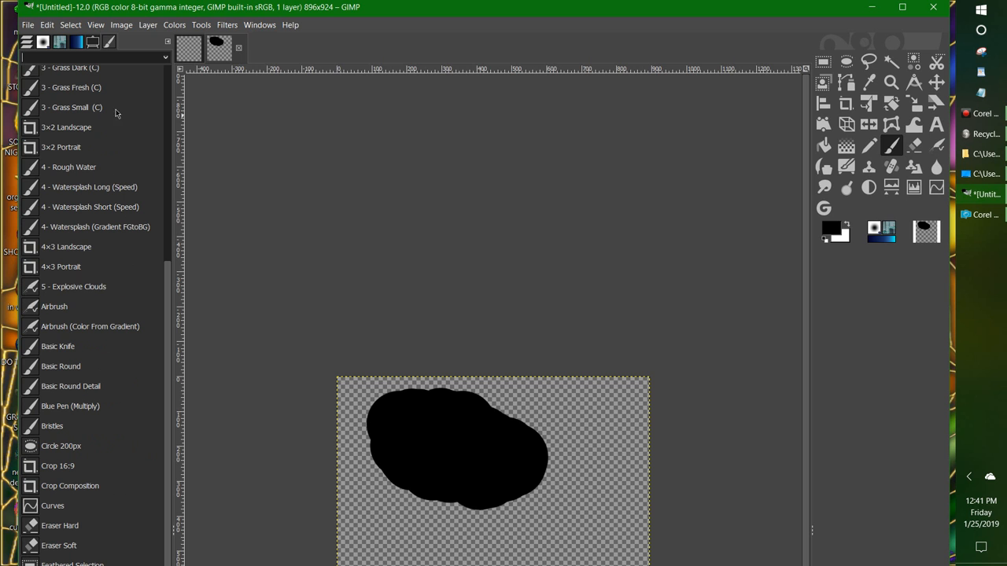
mouse_move(52, 52)
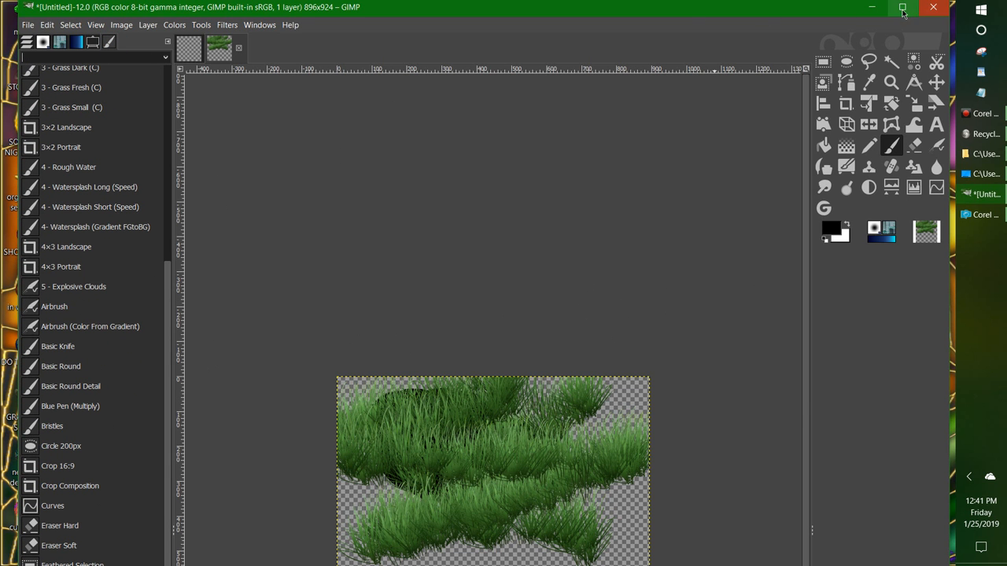
Maximize the window and choose image brushes, ending on the flower reds brush.
click(902, 7)
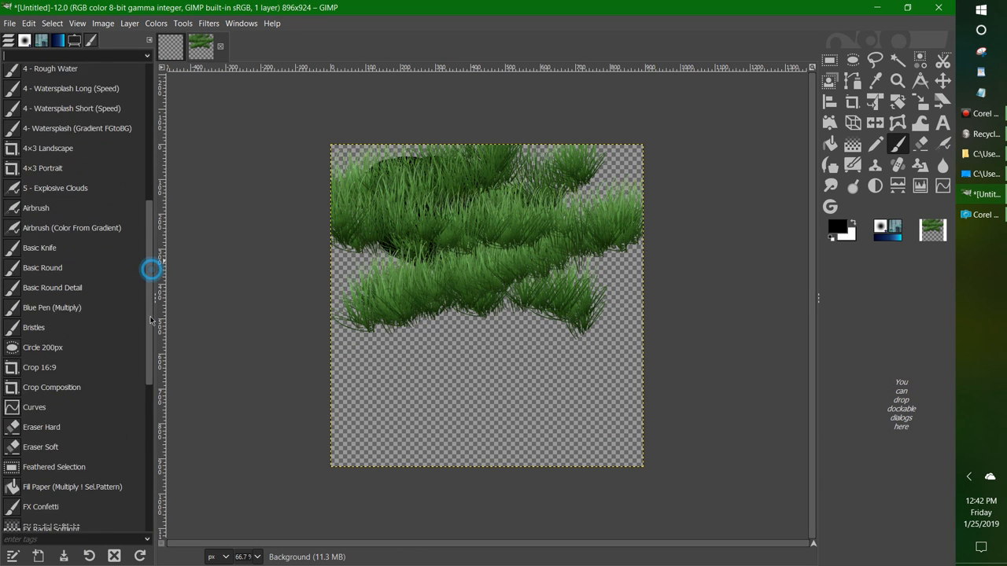
scroll(down, 3)
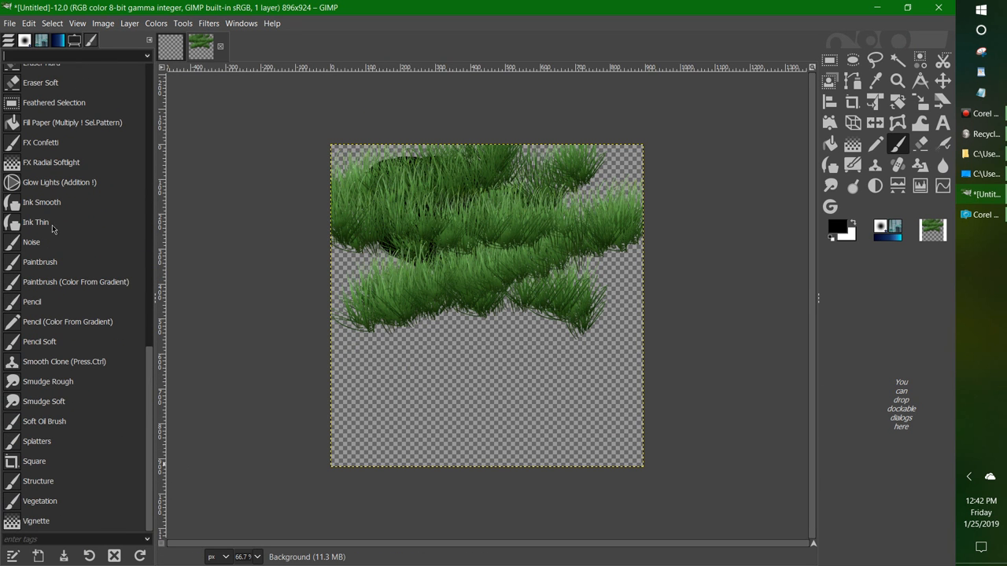
click(44, 421)
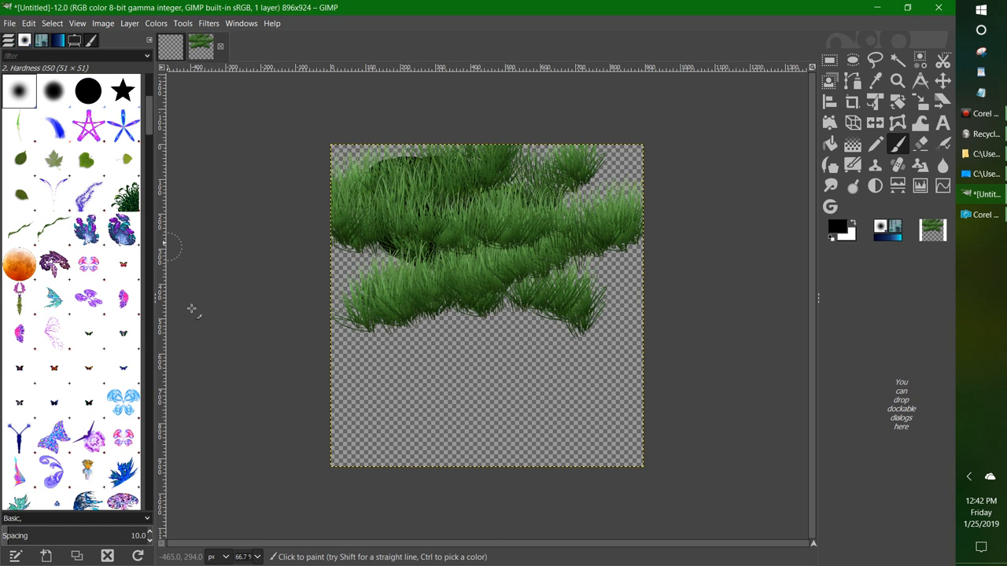
click(20, 265)
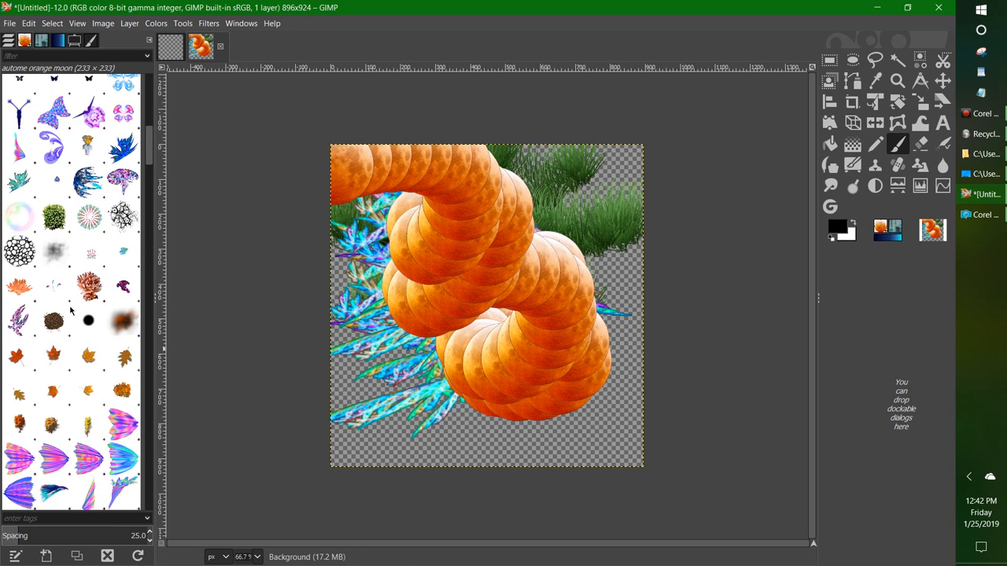
scroll(down, 3)
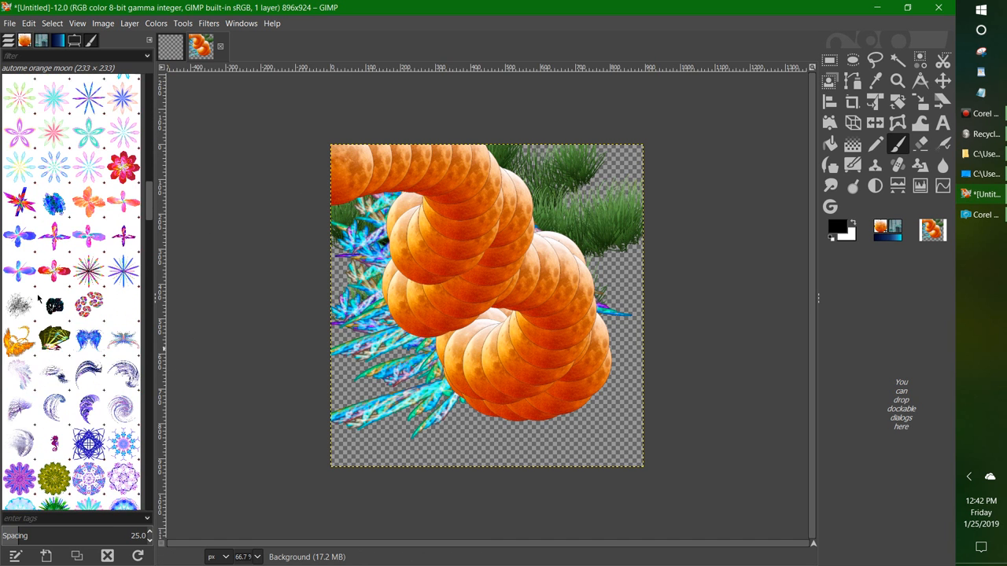
click(55, 224)
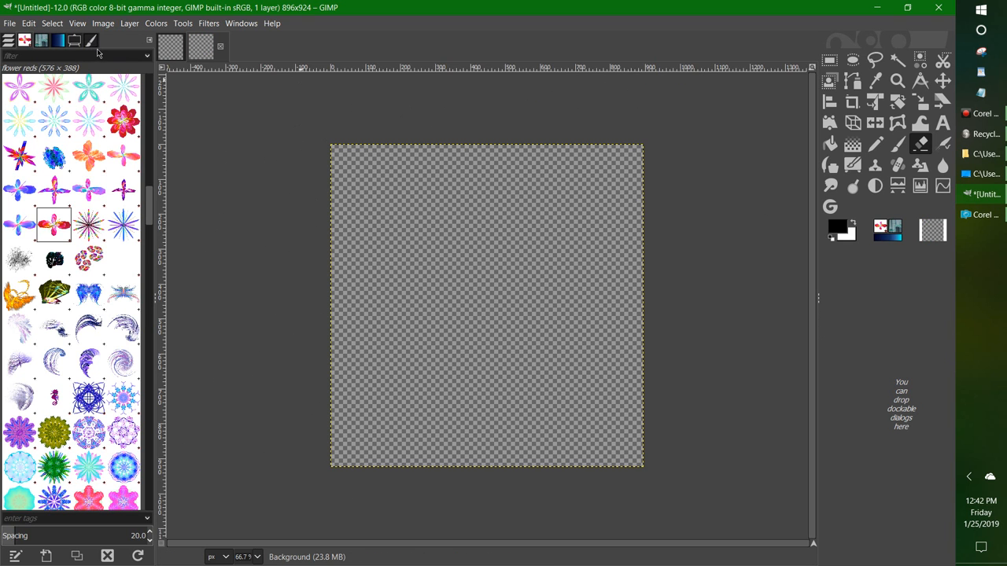
mouse_move(79, 70)
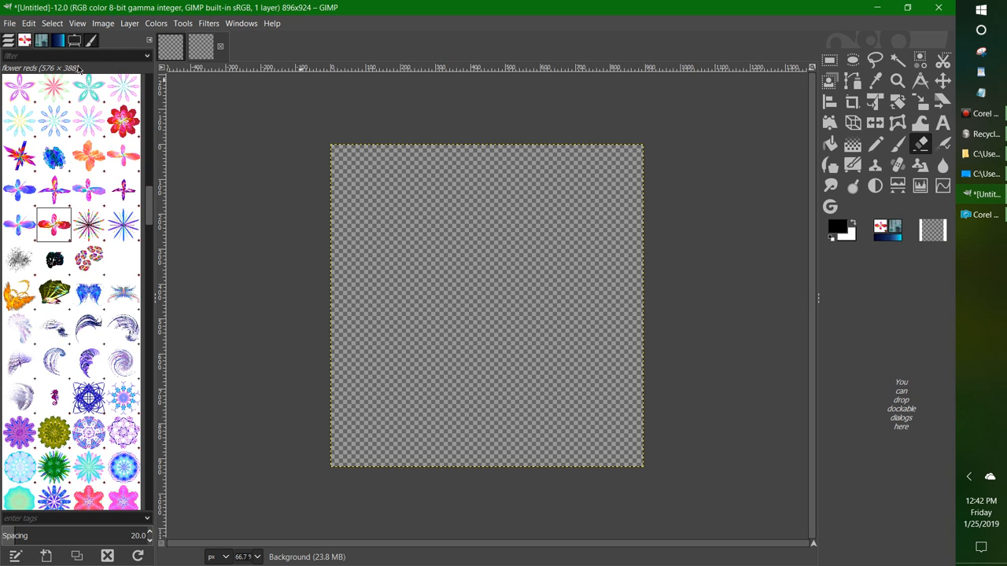
click(28, 23)
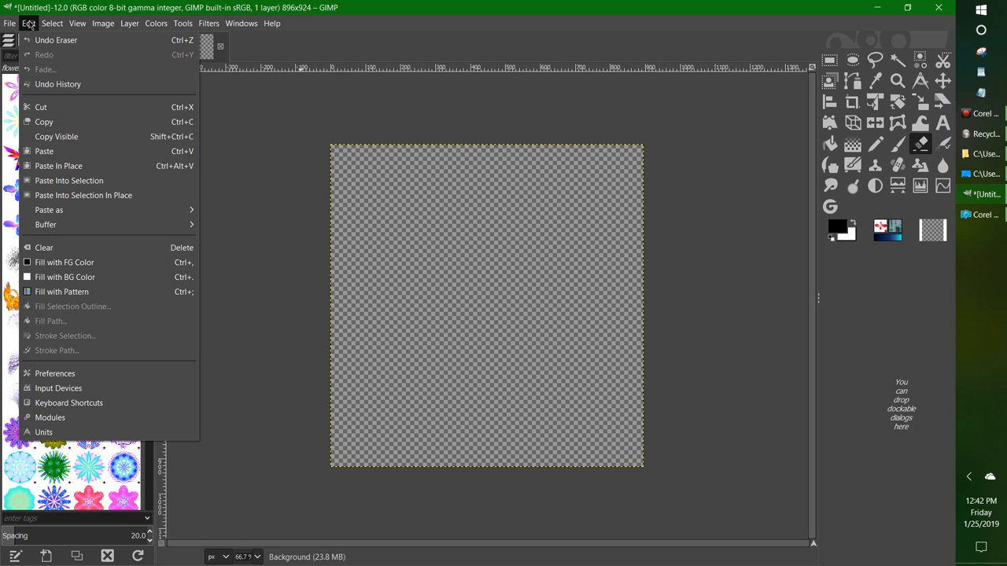
click(11, 23)
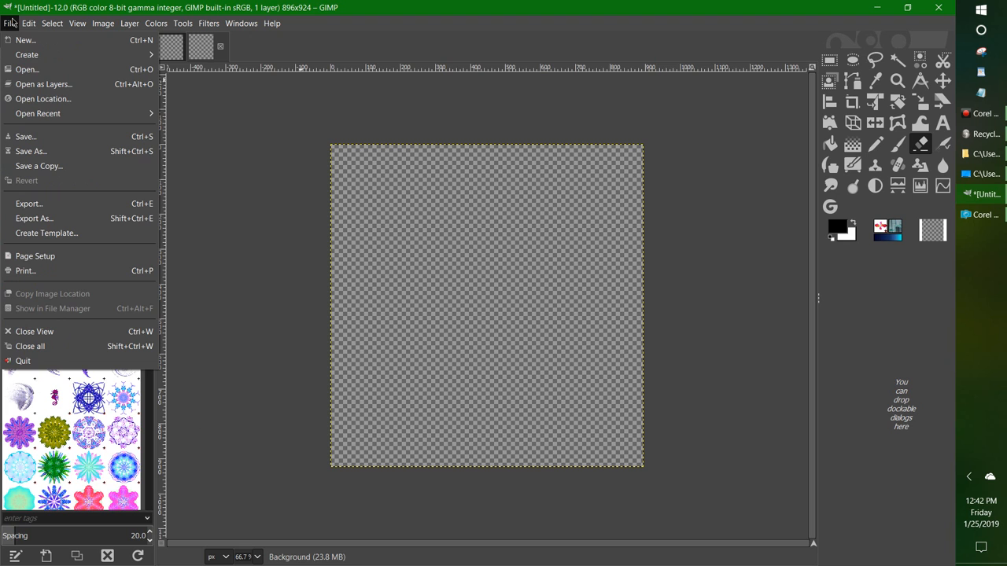
click(29, 23)
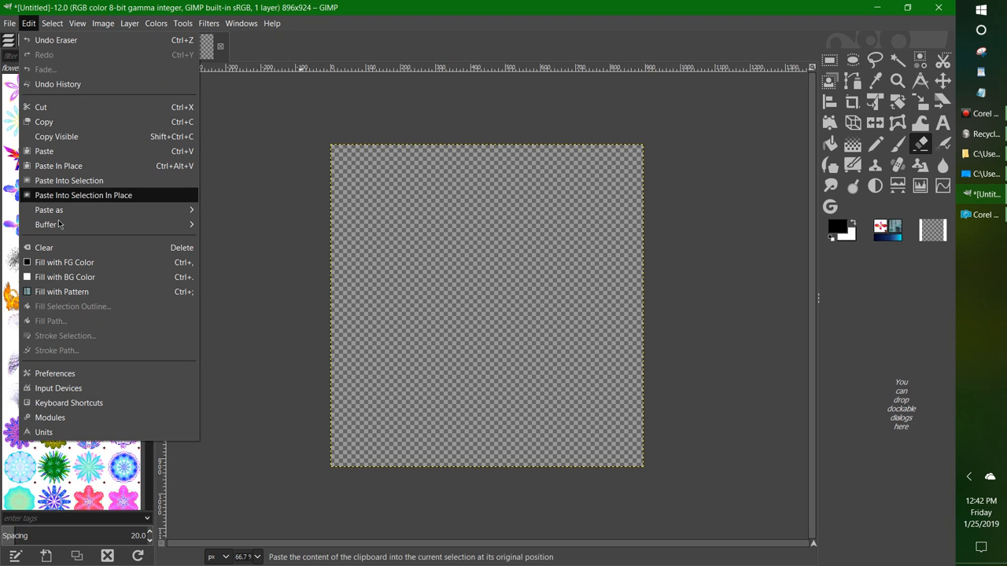
mouse_move(55, 374)
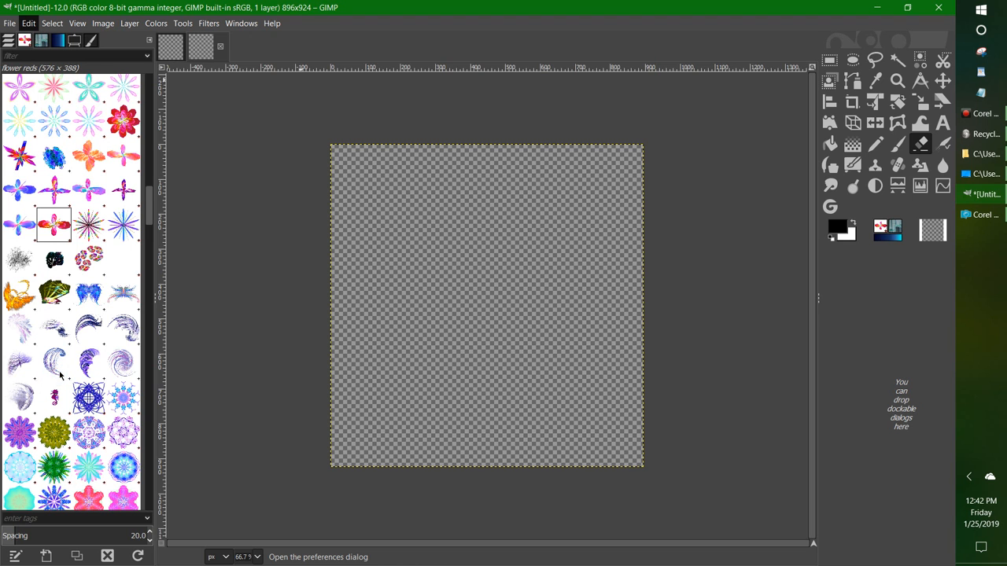
mouse_move(268, 274)
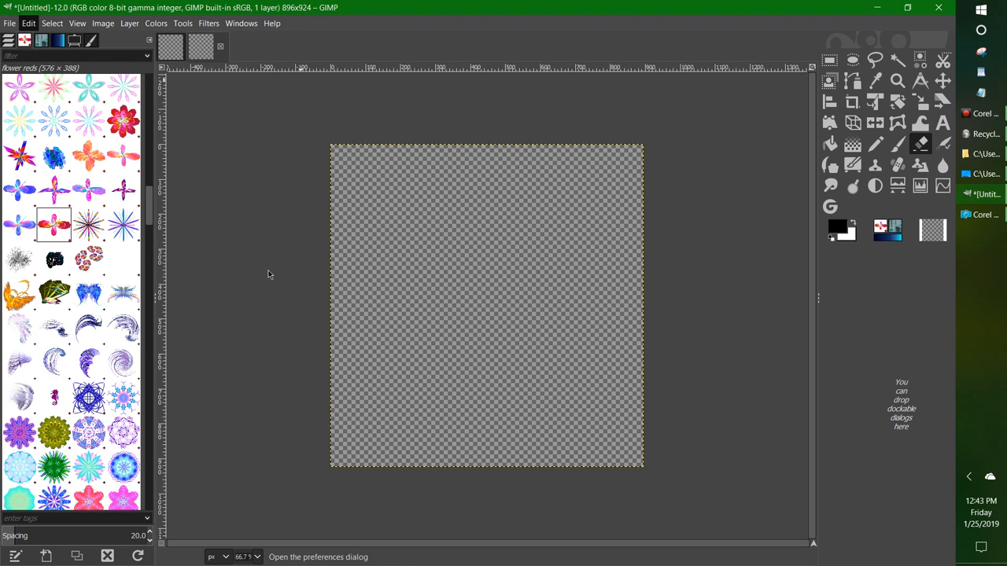
Open Preferences on Interface > Toolbox and scroll through the tool visibility list.
click(29, 23)
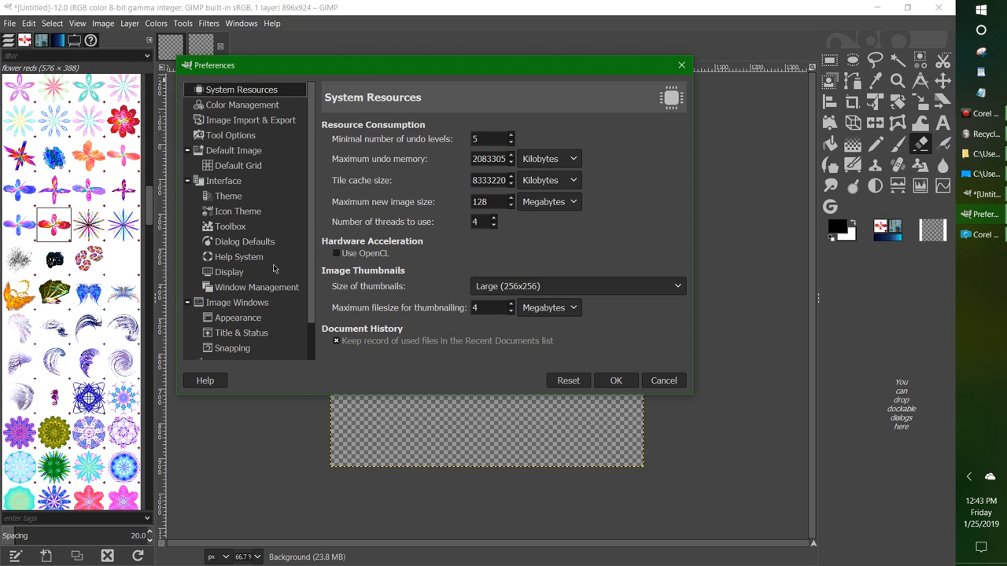
mouse_move(249, 232)
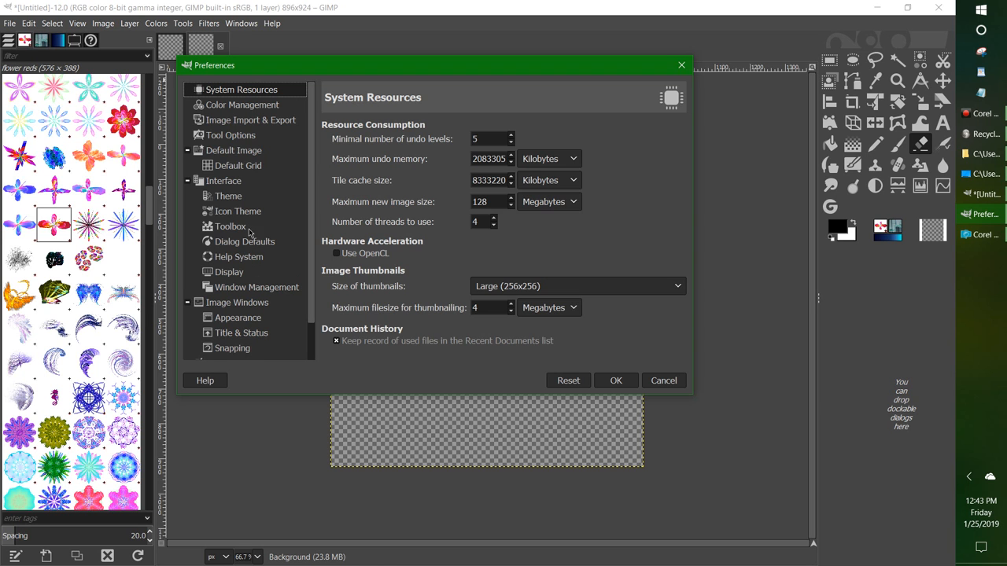
click(229, 227)
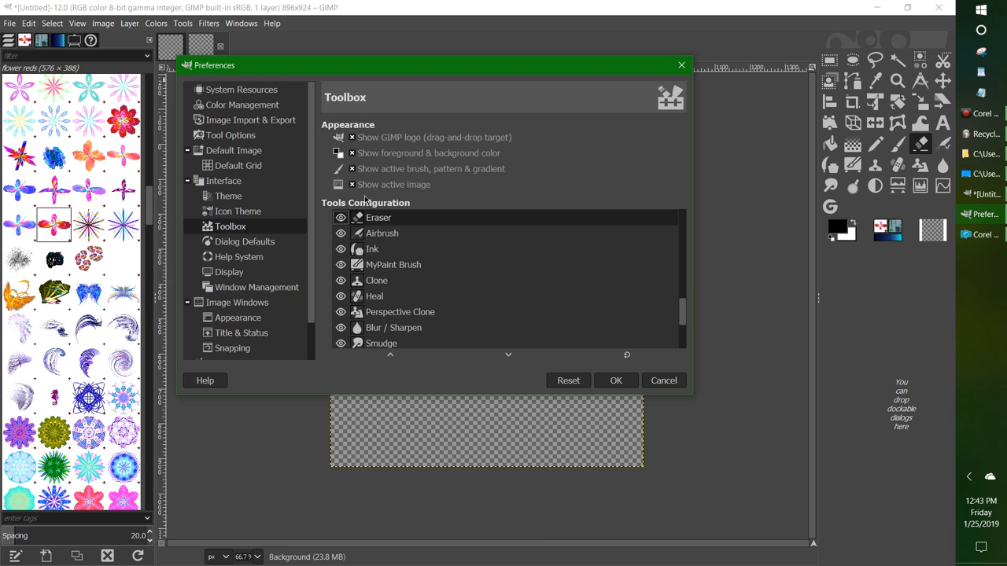
scroll(down, 3)
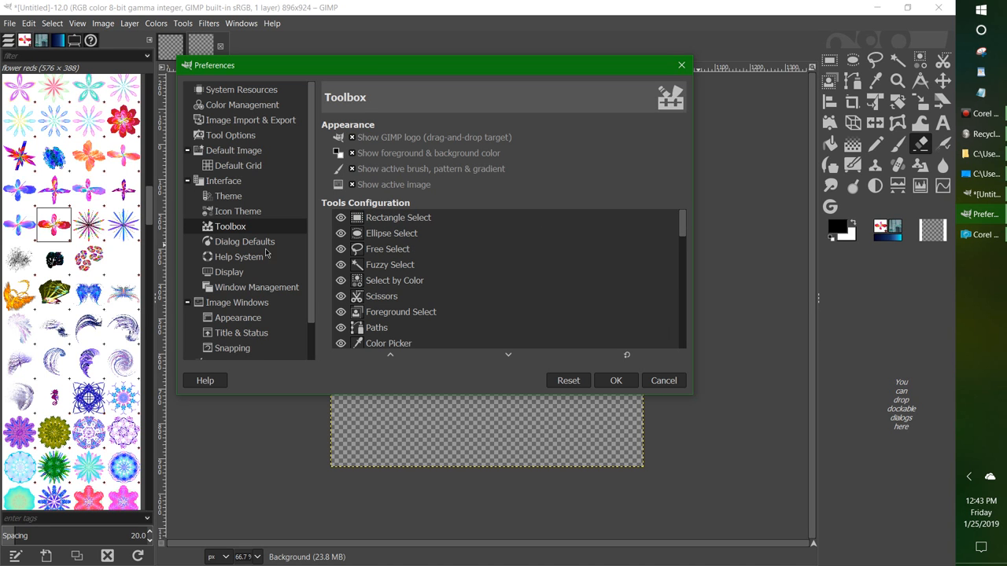
mouse_move(441, 396)
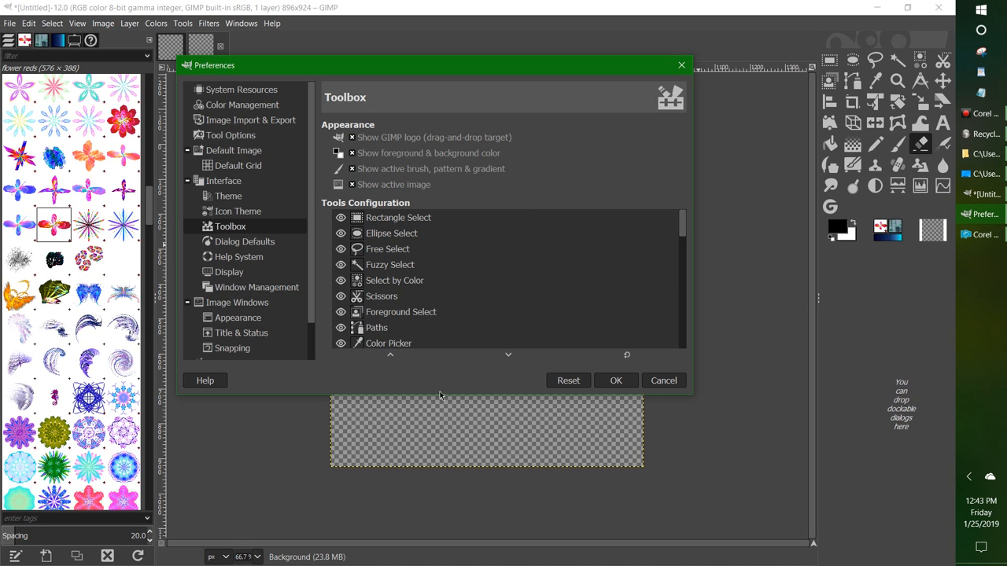
Show the Tool Options preferences page with 'Save tool options on exit'.
click(229, 135)
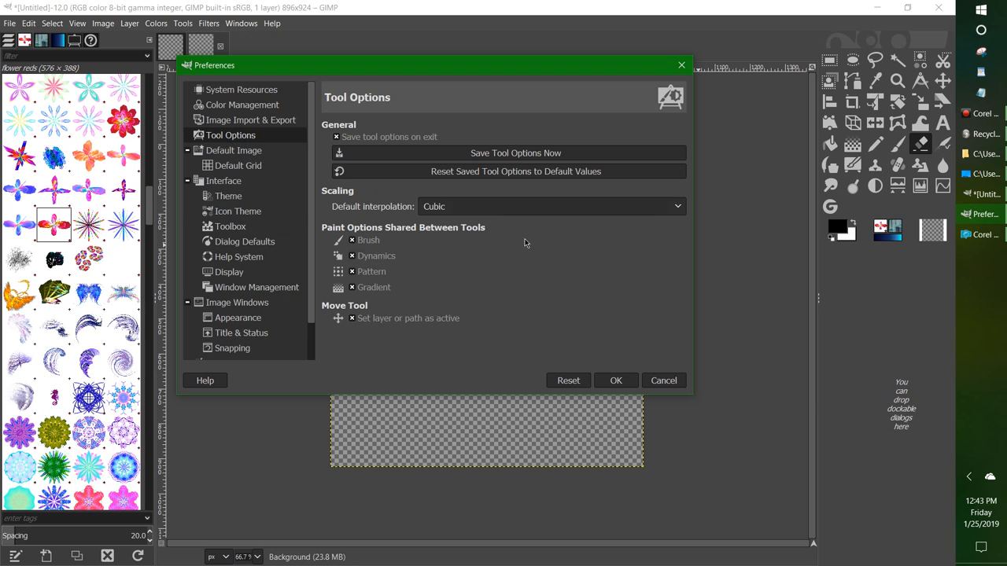
mouse_move(408, 184)
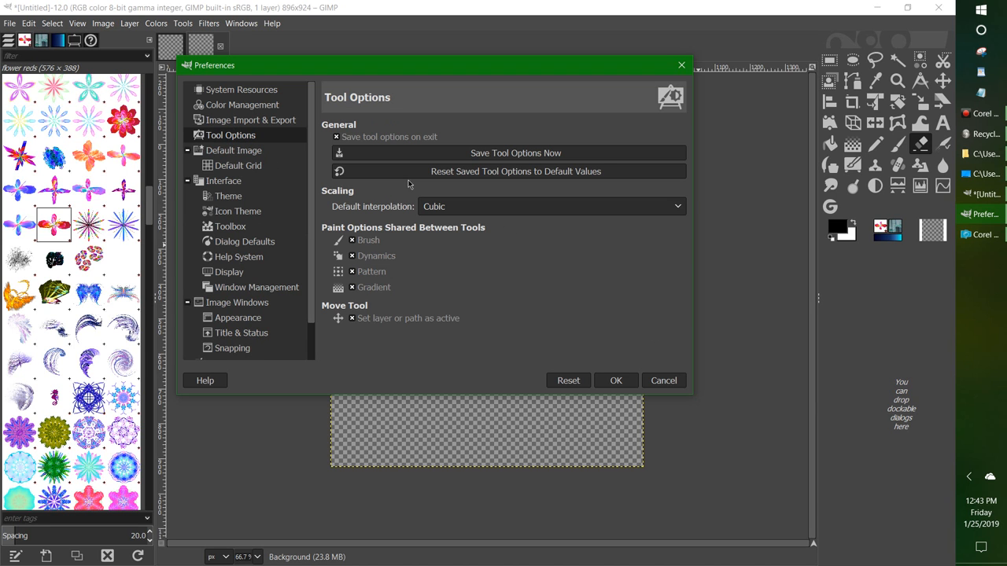
mouse_move(400, 356)
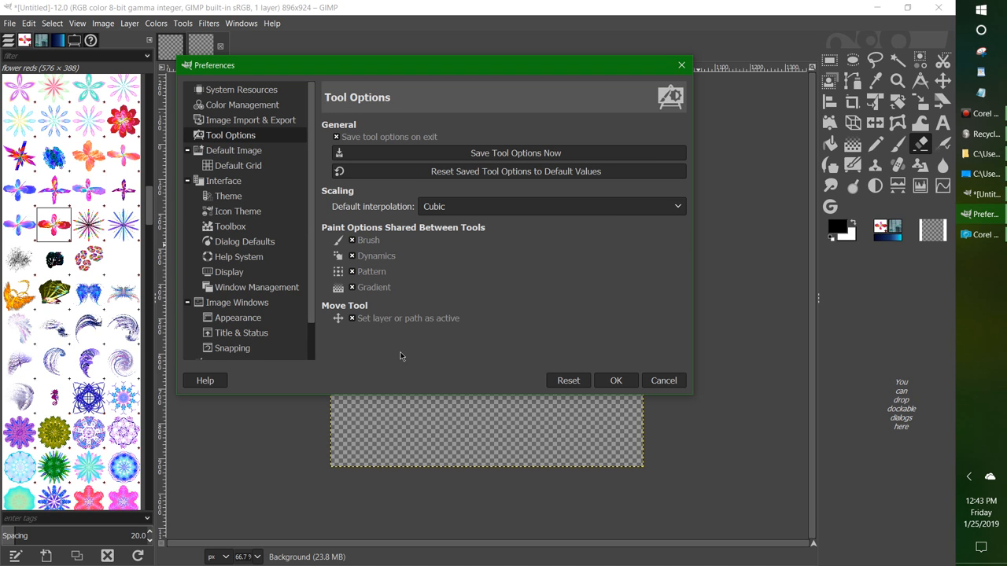
mouse_move(582, 272)
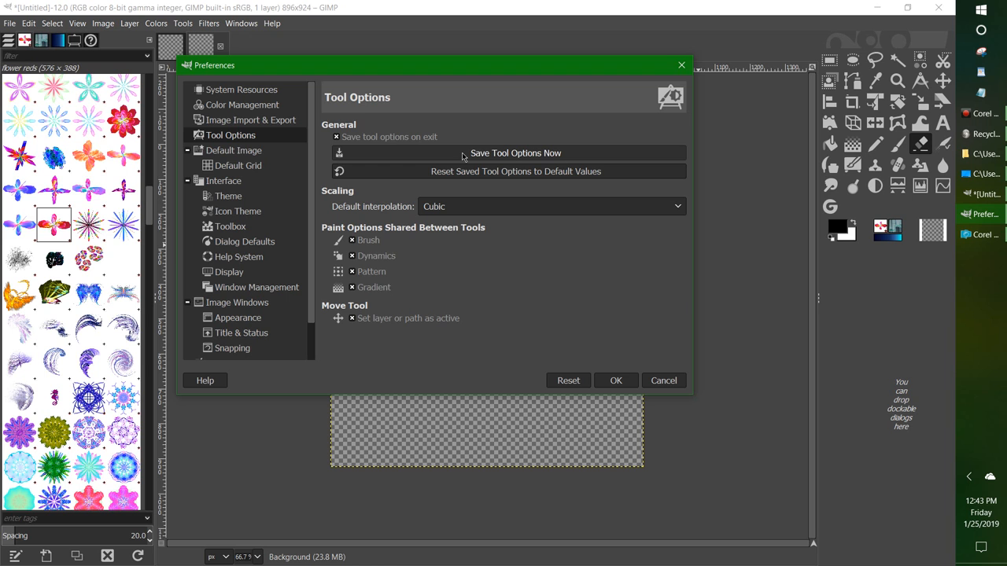
mouse_move(323, 191)
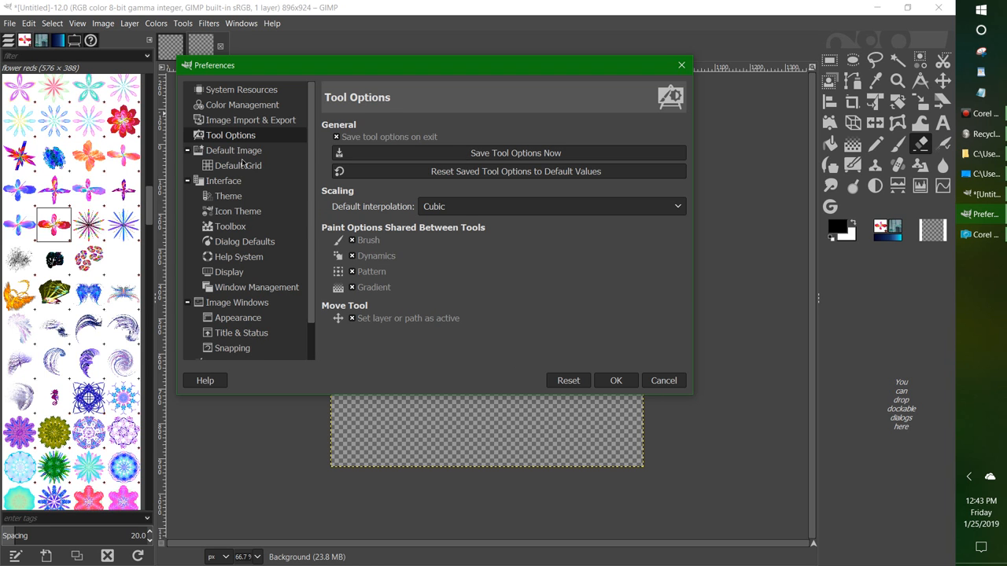
Confirm the 1000×1000 transparent default image settings and close Preferences with OK.
click(232, 151)
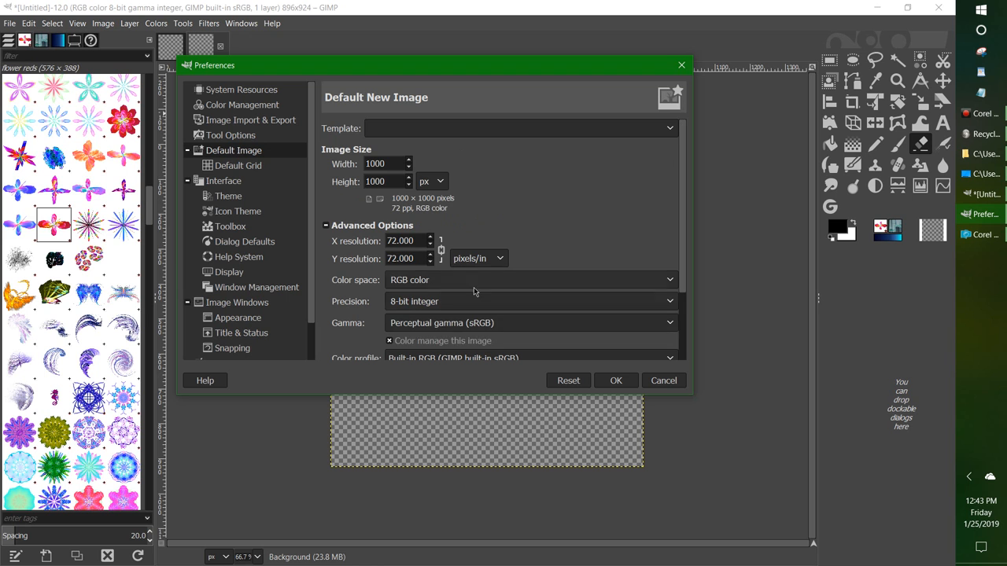
mouse_move(571, 408)
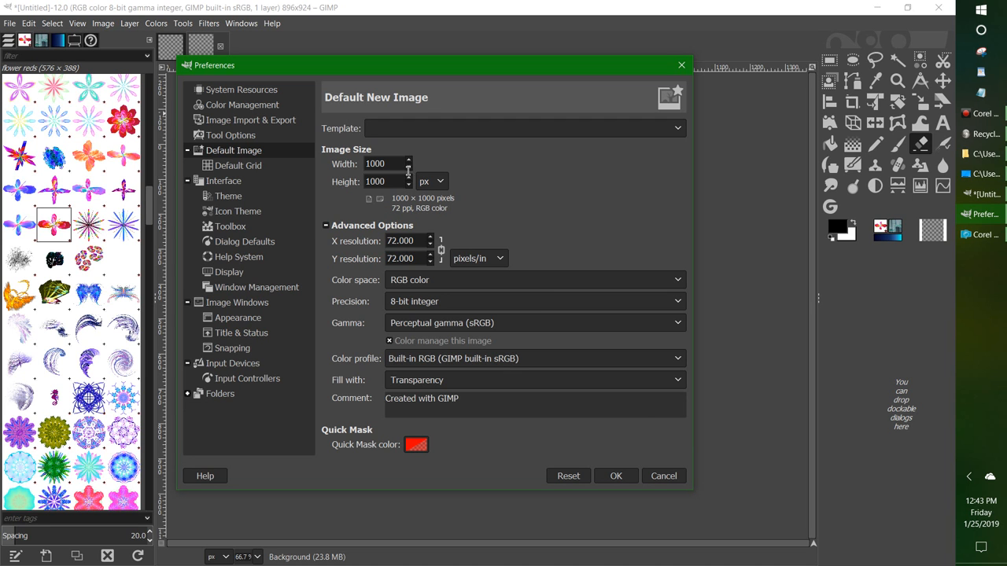
mouse_move(444, 206)
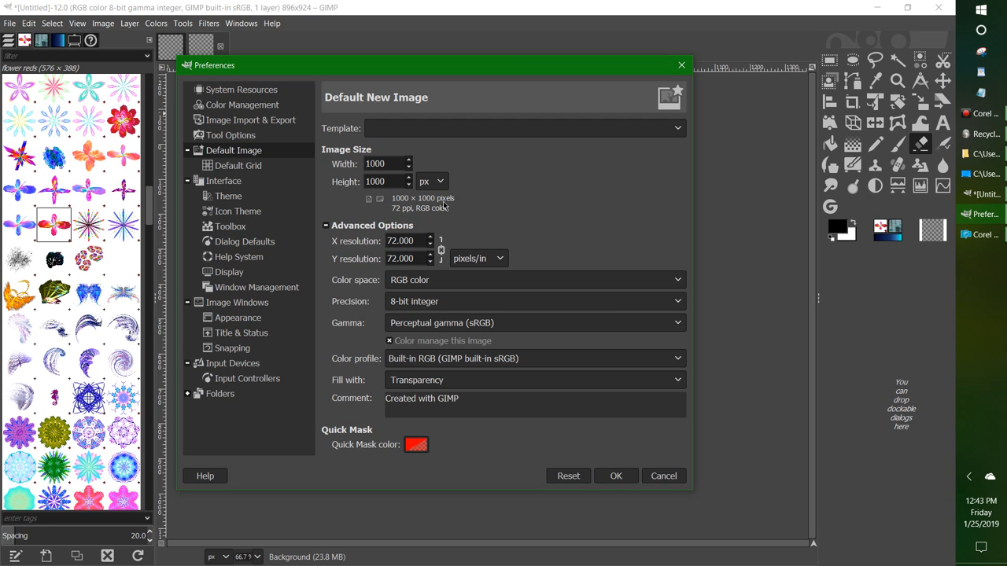
mouse_move(503, 190)
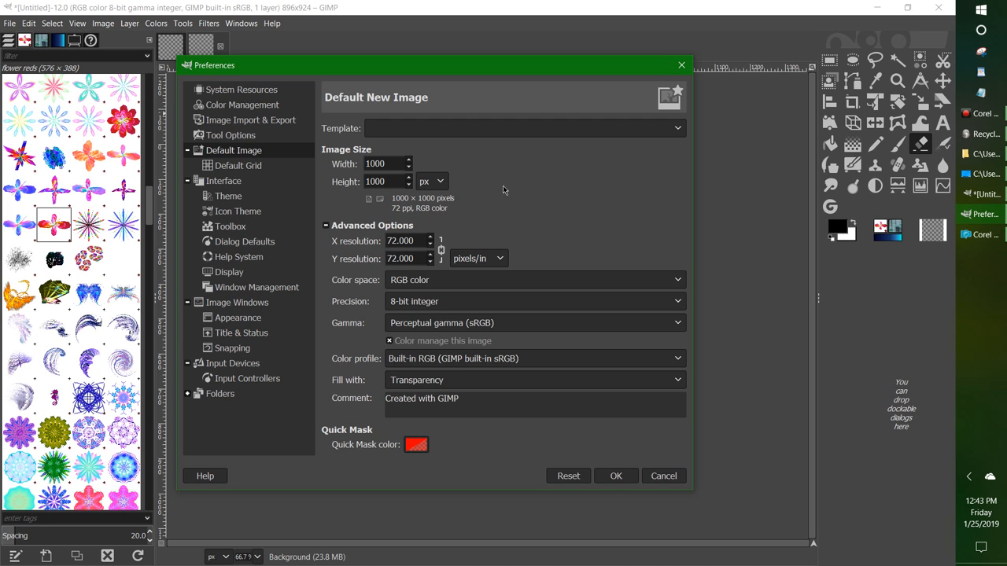
mouse_move(541, 175)
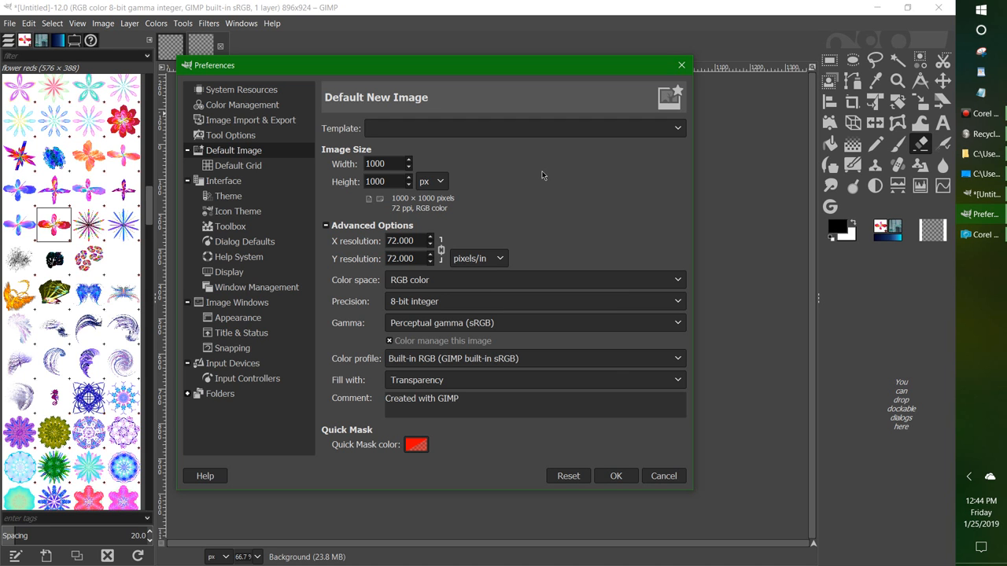
mouse_move(553, 333)
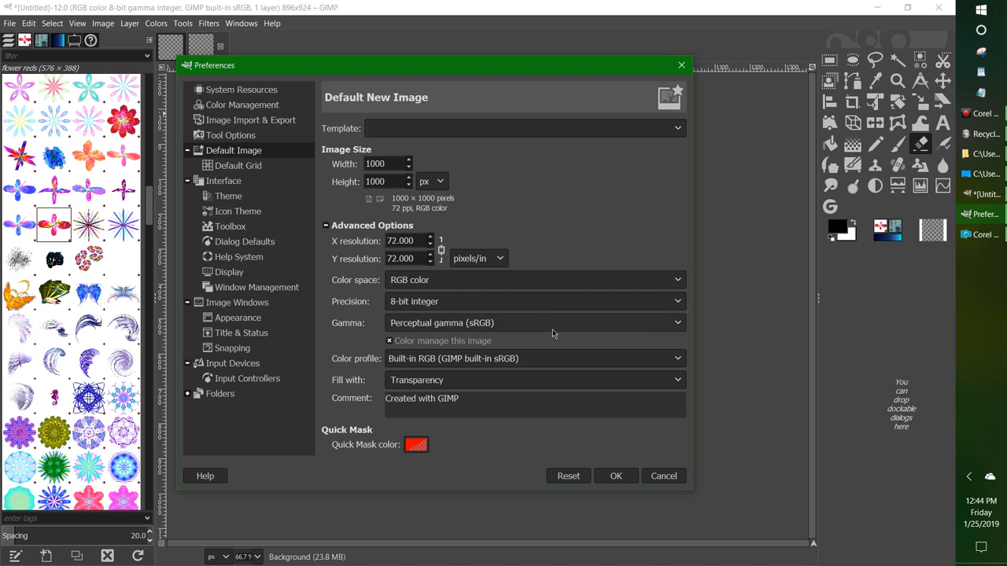
click(535, 301)
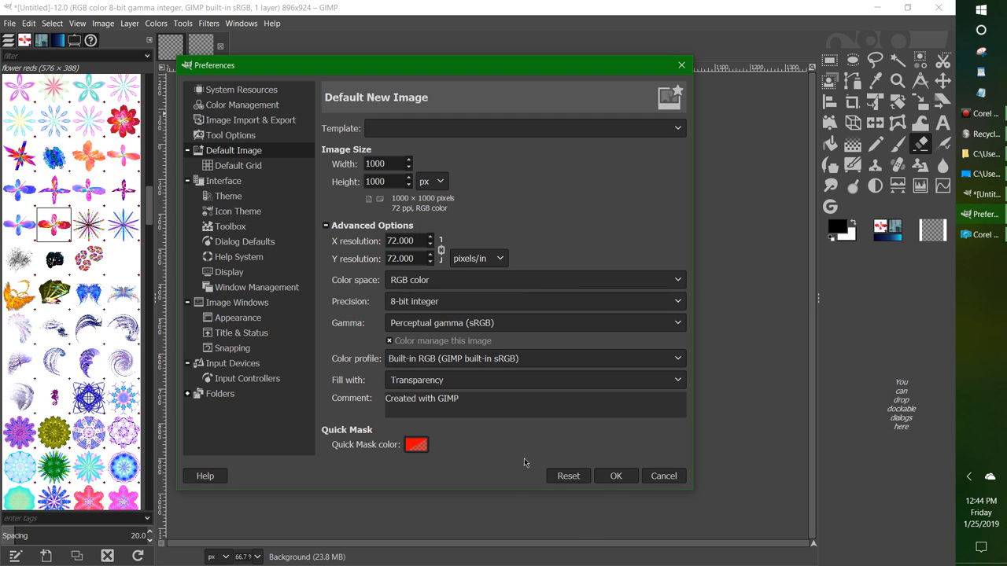
click(616, 476)
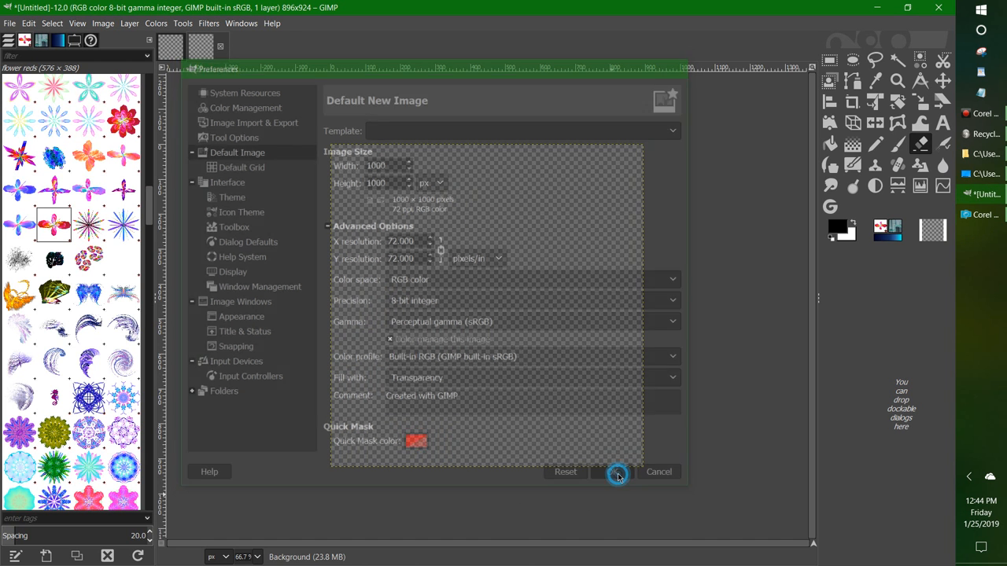
click(617, 472)
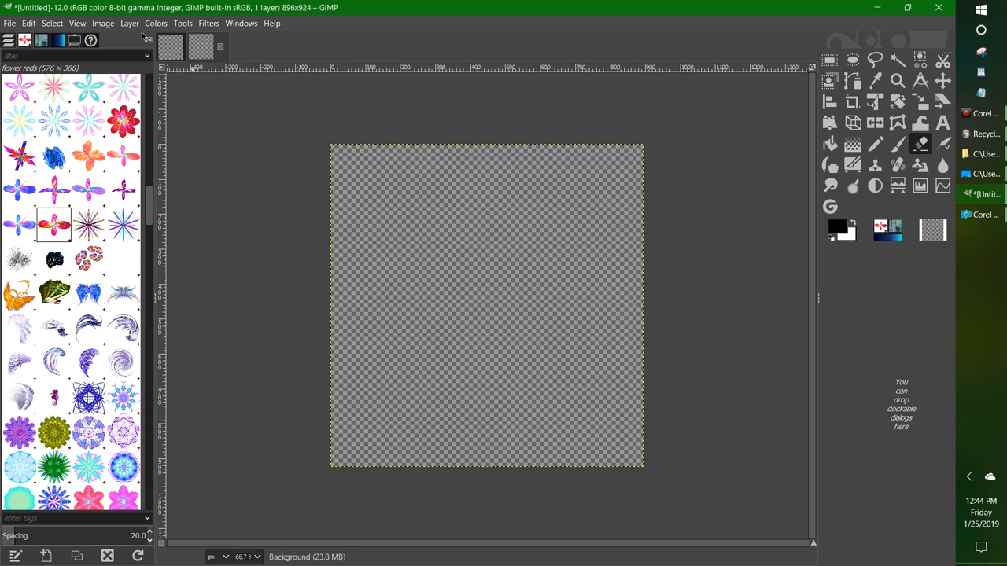
click(10, 23)
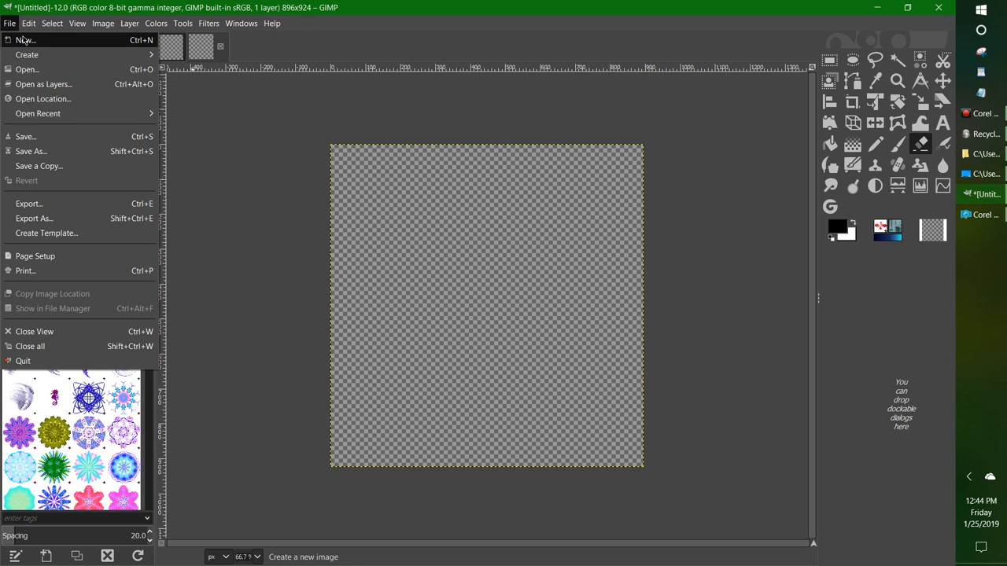
click(25, 40)
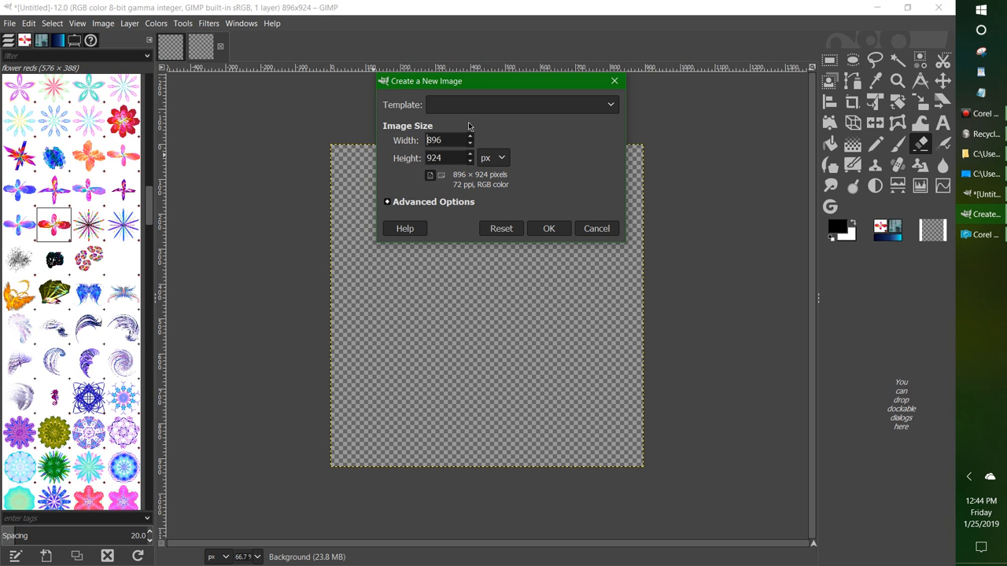
mouse_move(558, 162)
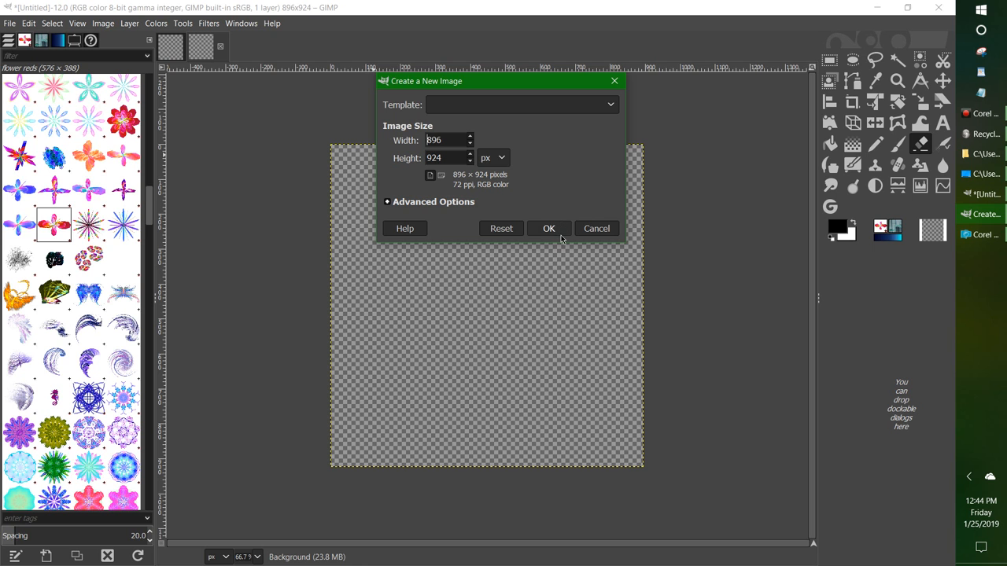
click(548, 228)
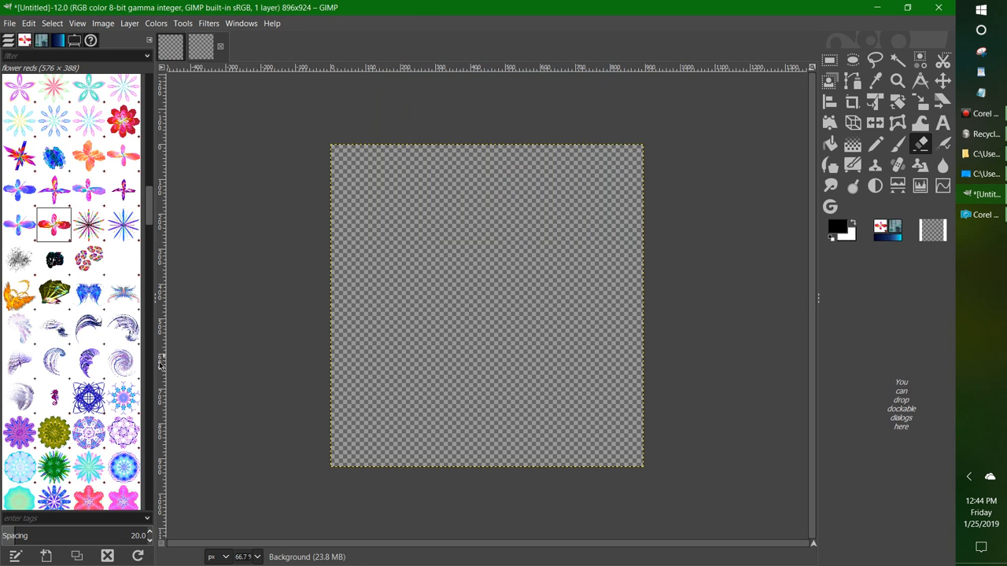